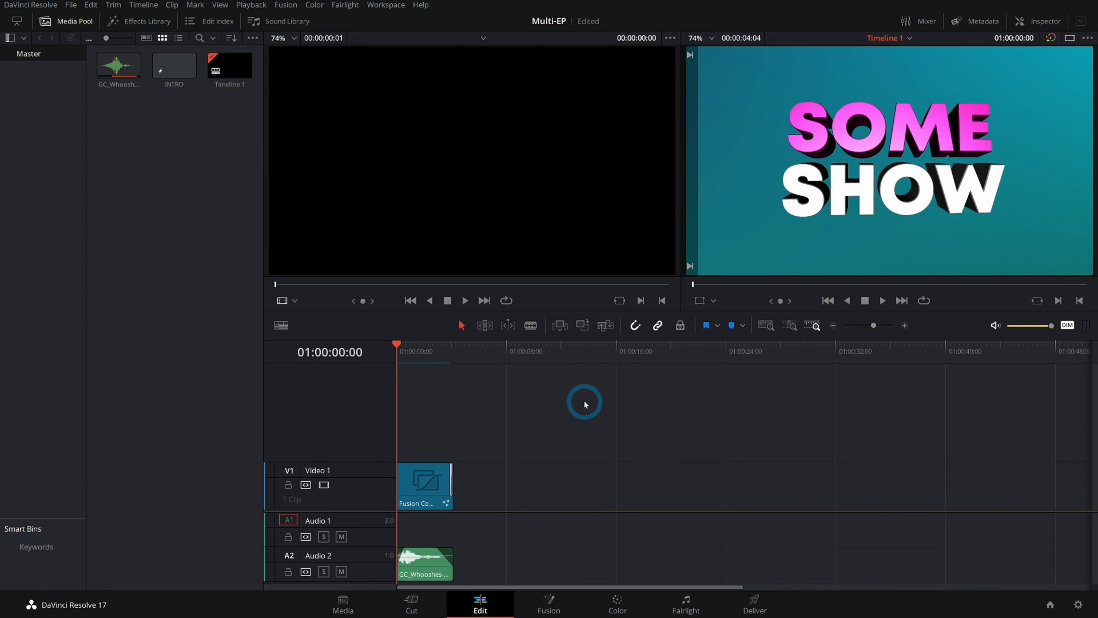
mouse_move(575, 428)
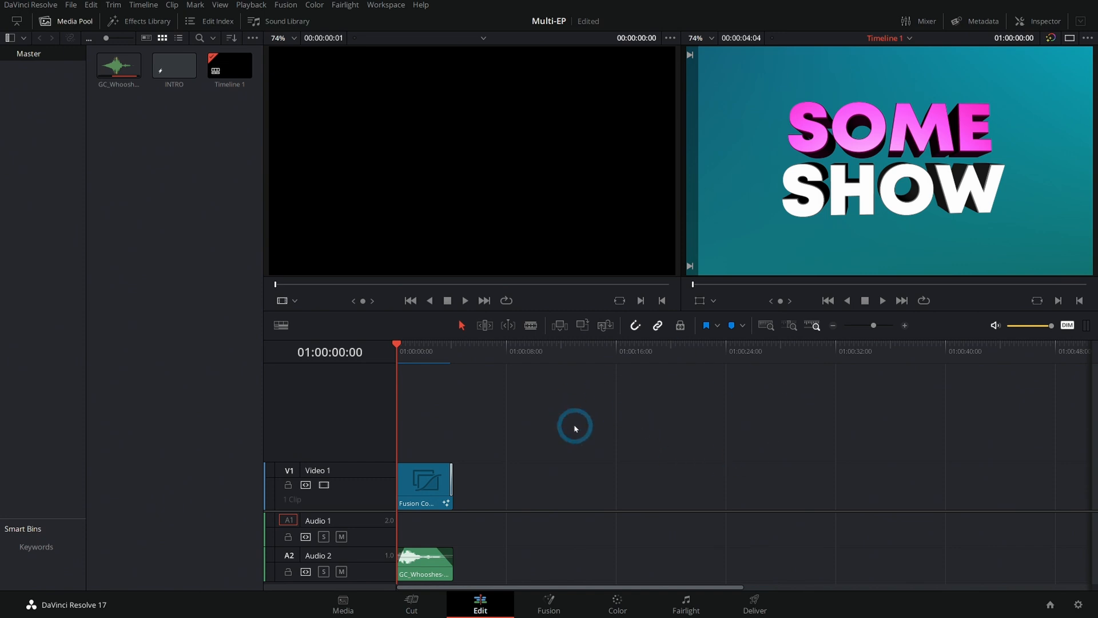
mouse_move(565, 449)
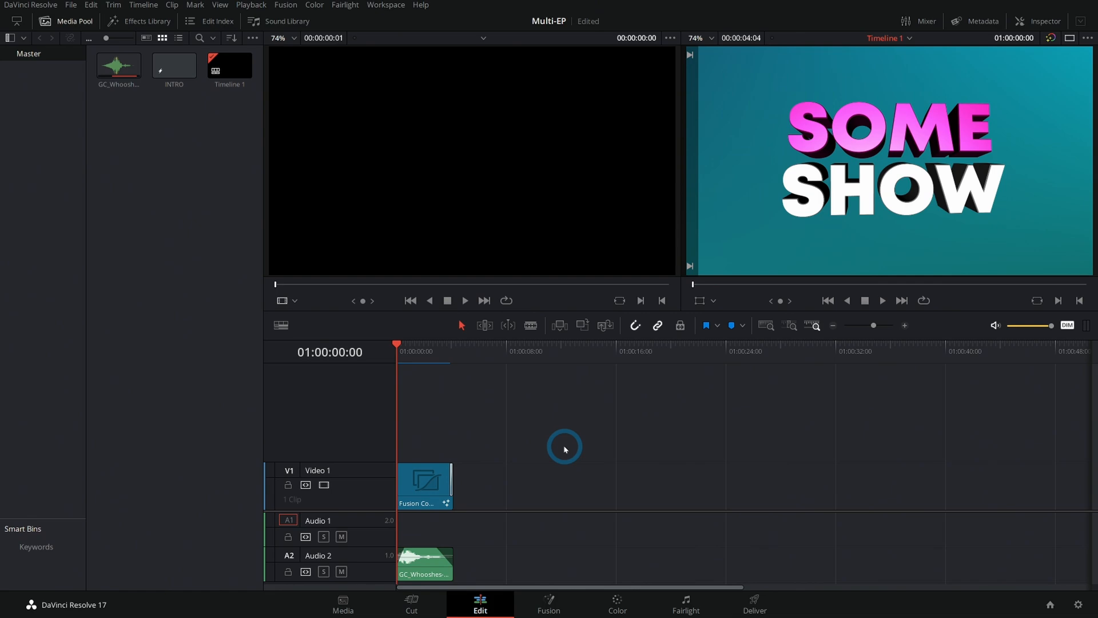
mouse_move(595, 420)
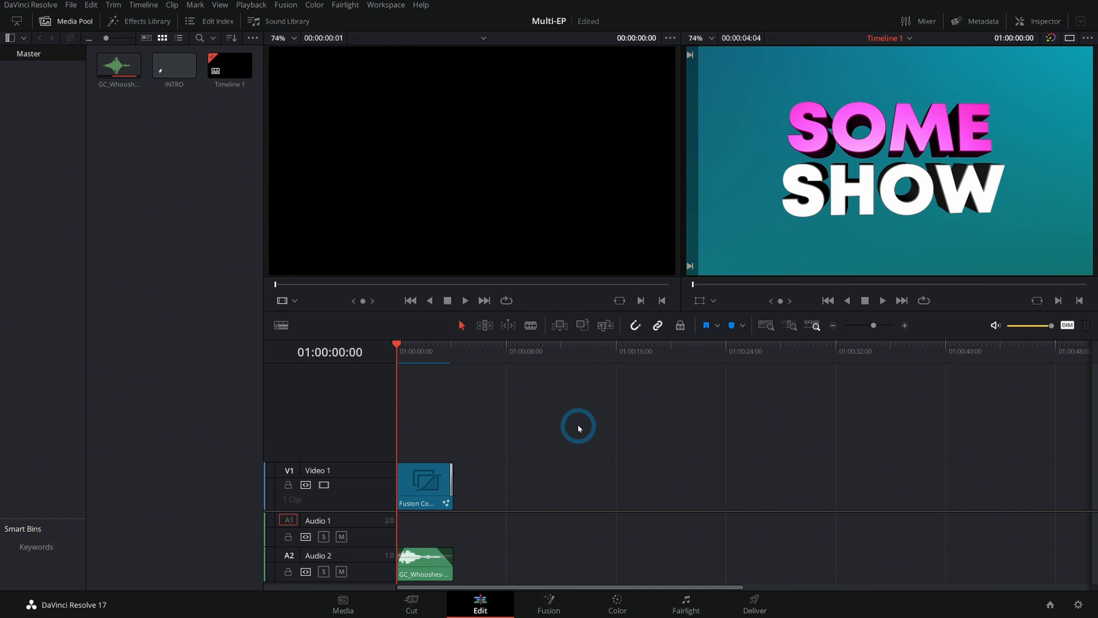
mouse_move(615, 416)
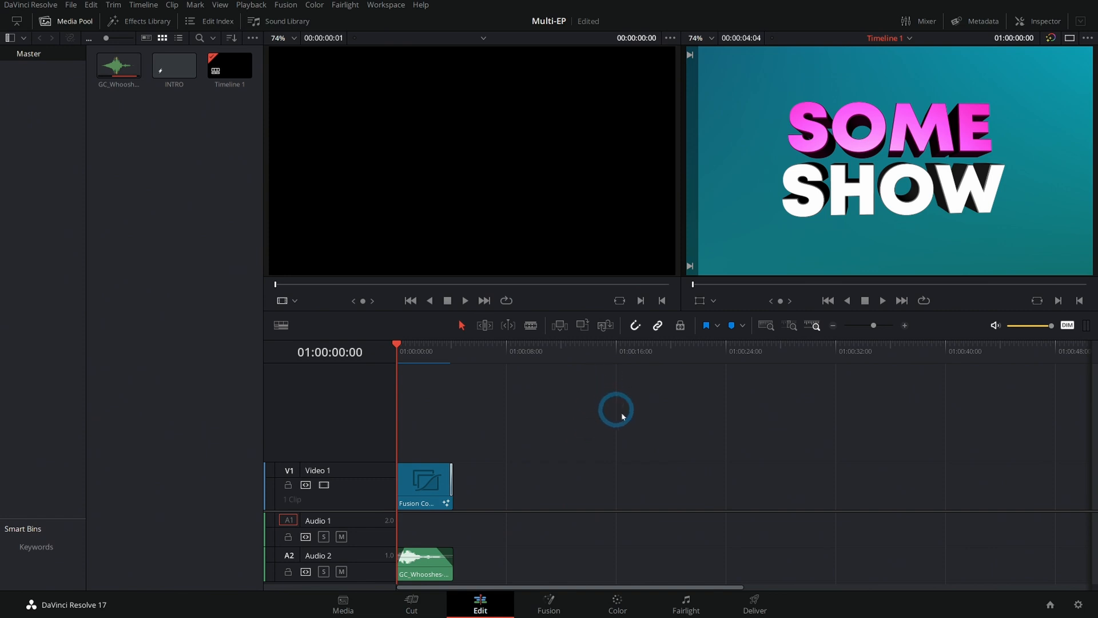
mouse_move(689, 431)
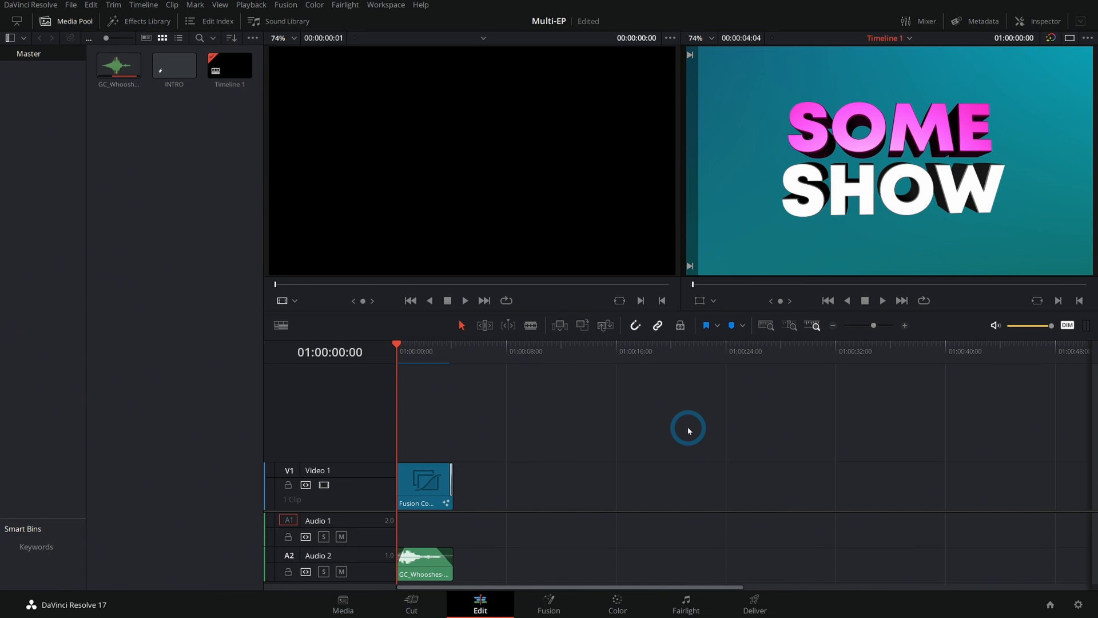
mouse_move(695, 439)
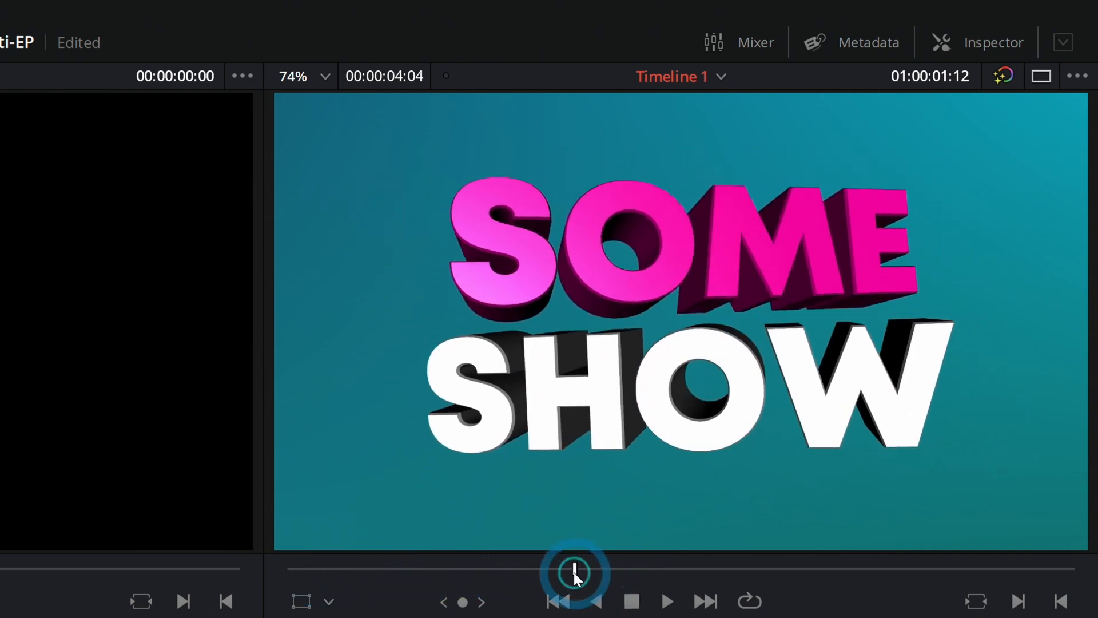
Preview the intro animation and open the INTRO clip's composition on the Fusion page.
drag(575, 571, 514, 571)
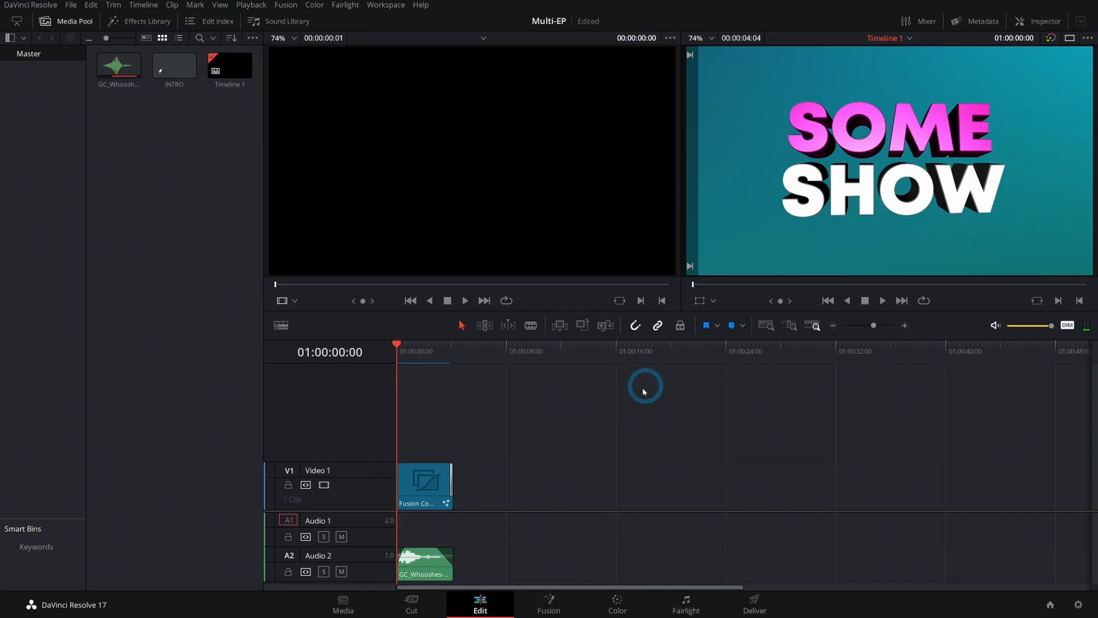
mouse_move(770, 390)
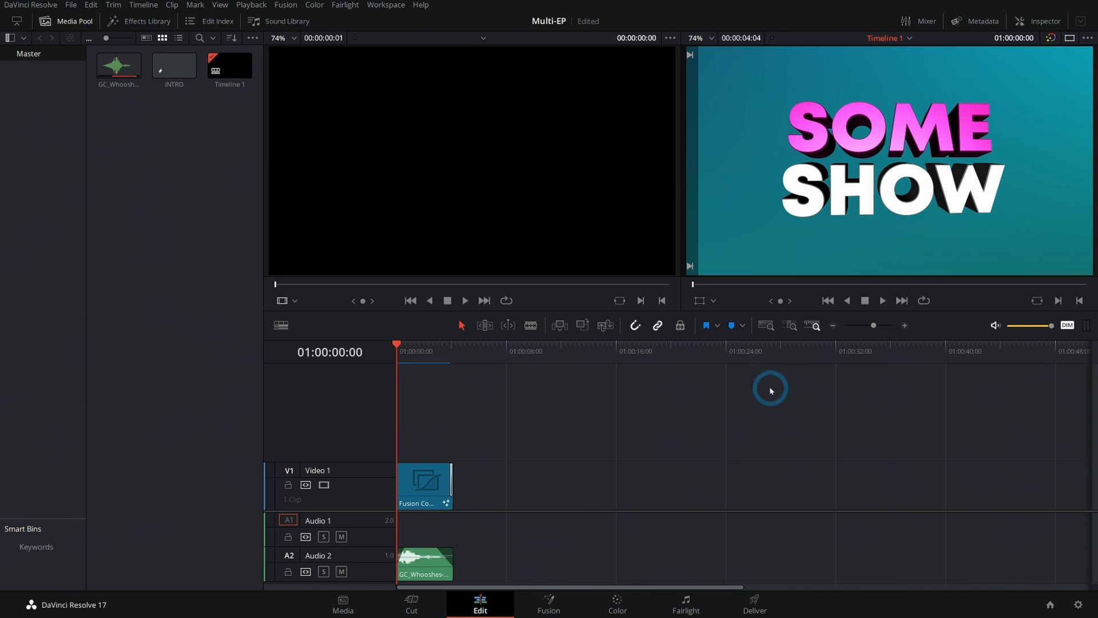
mouse_move(760, 427)
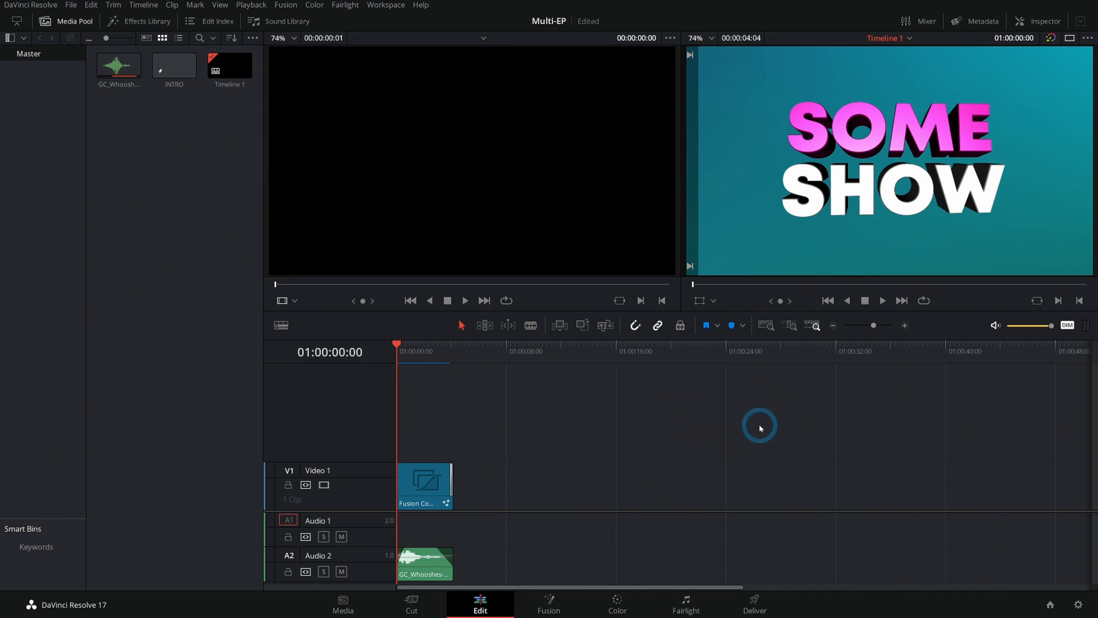
mouse_move(805, 244)
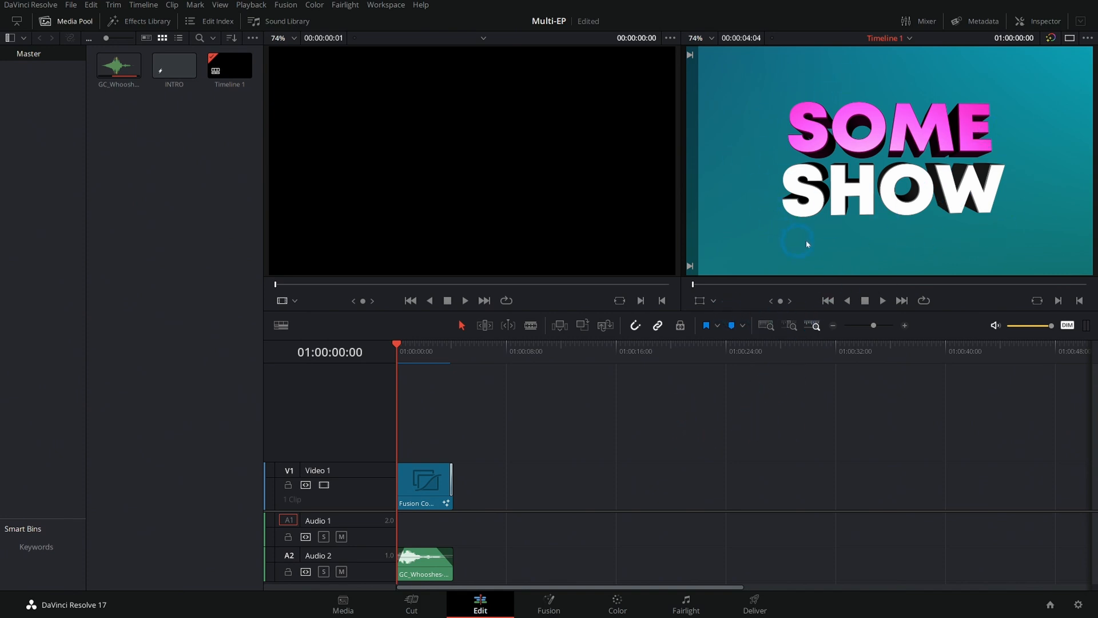
click(548, 602)
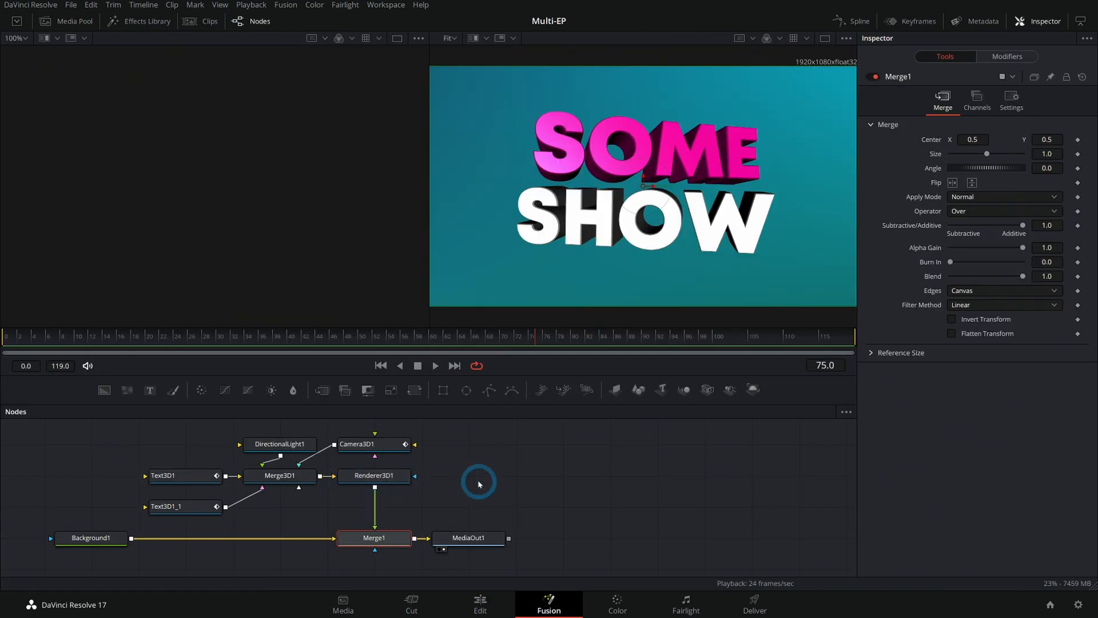
mouse_move(518, 487)
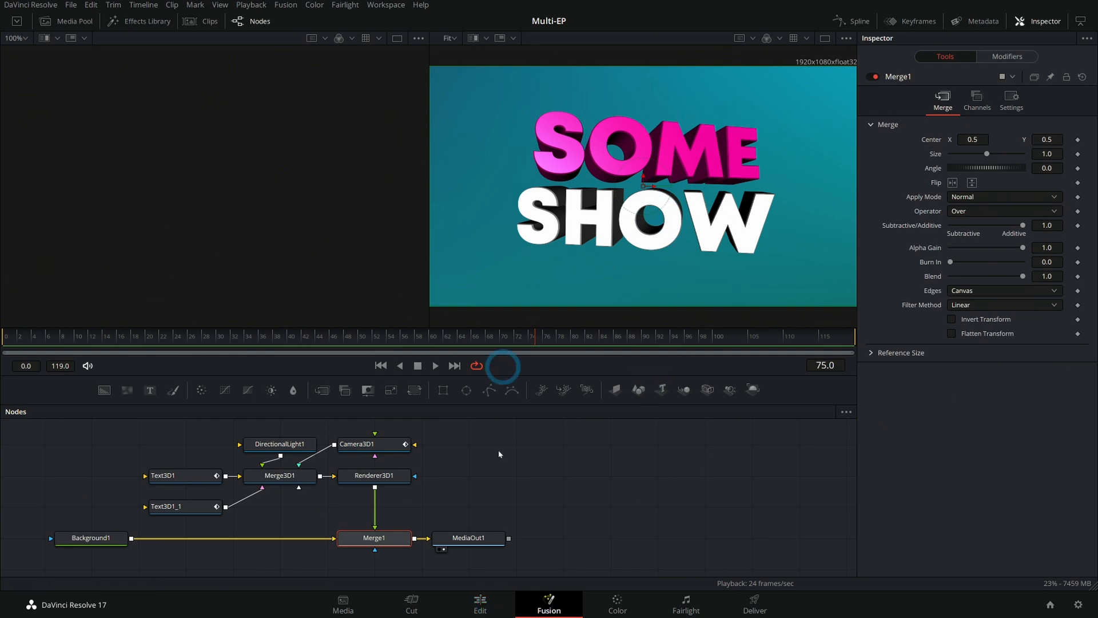
click(480, 604)
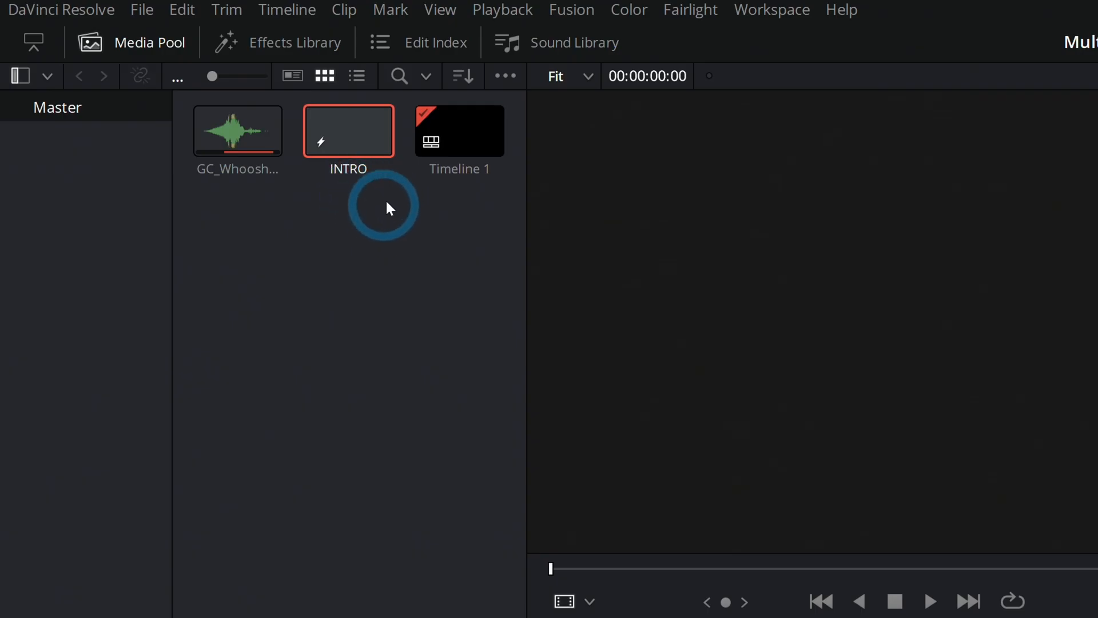
click(480, 602)
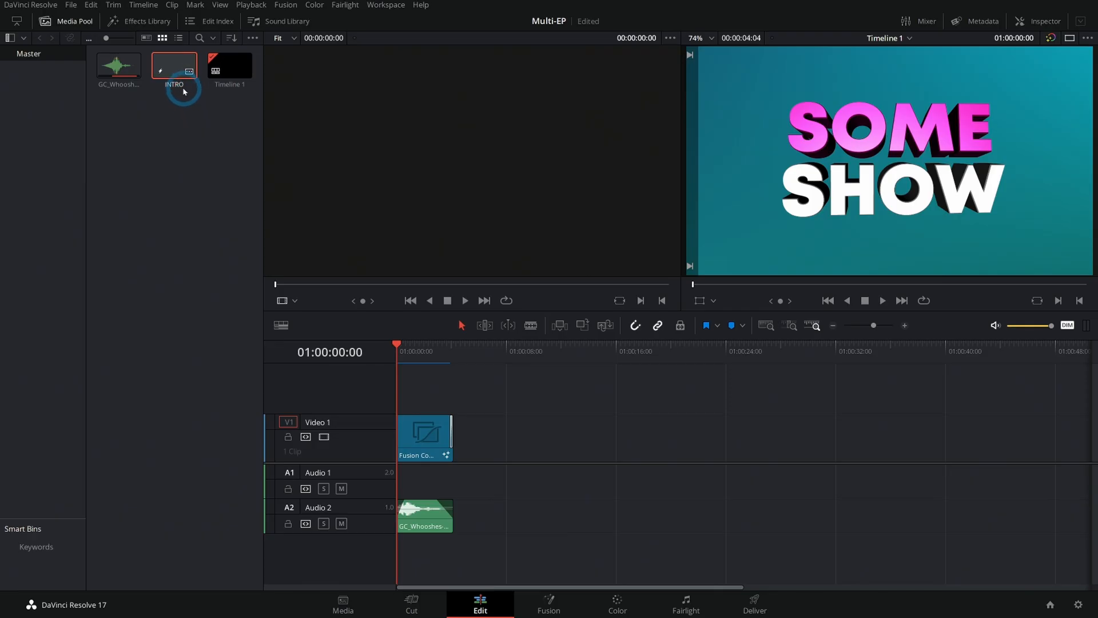
click(549, 604)
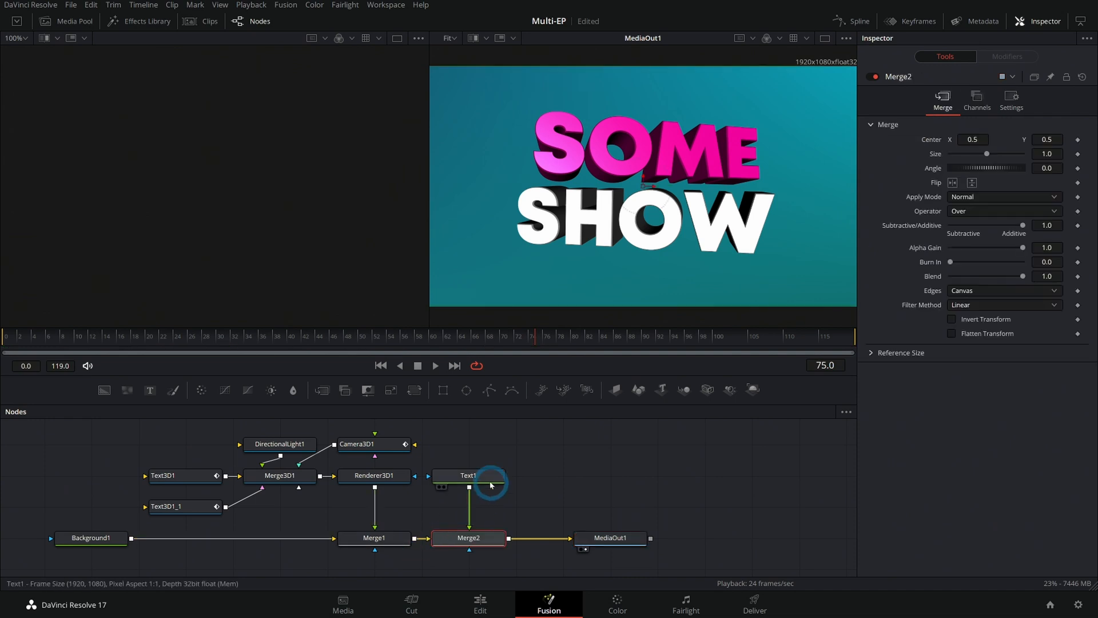
Add a smaller 'THE EP ABOUT CATS' Text+ subtitle with a Rectangle mask.
click(468, 475)
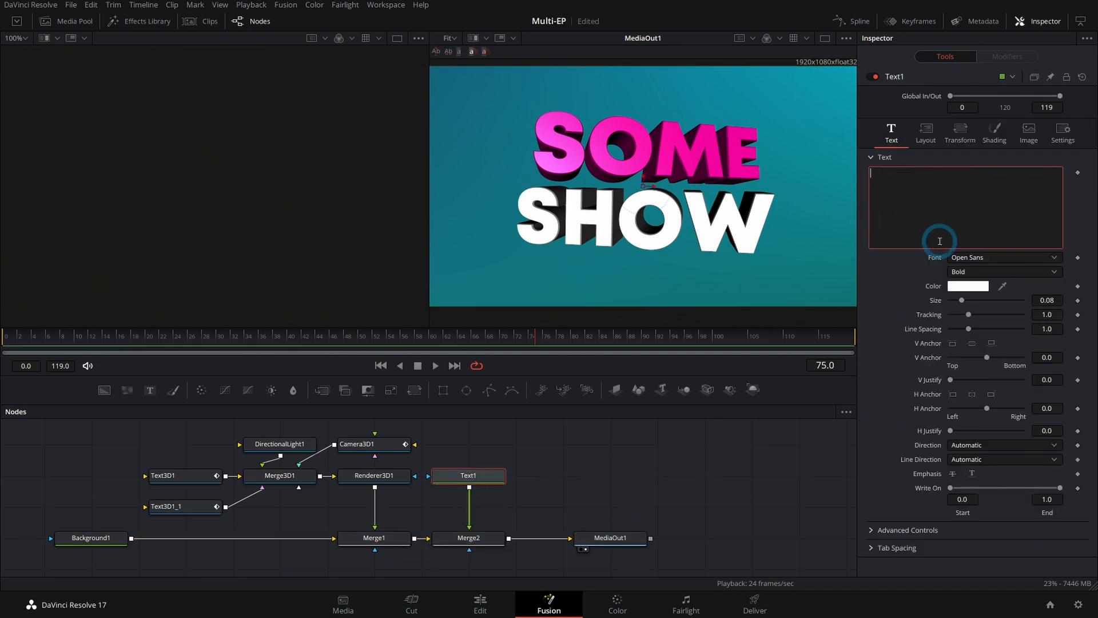
text(THE EP ABOUT CATS)
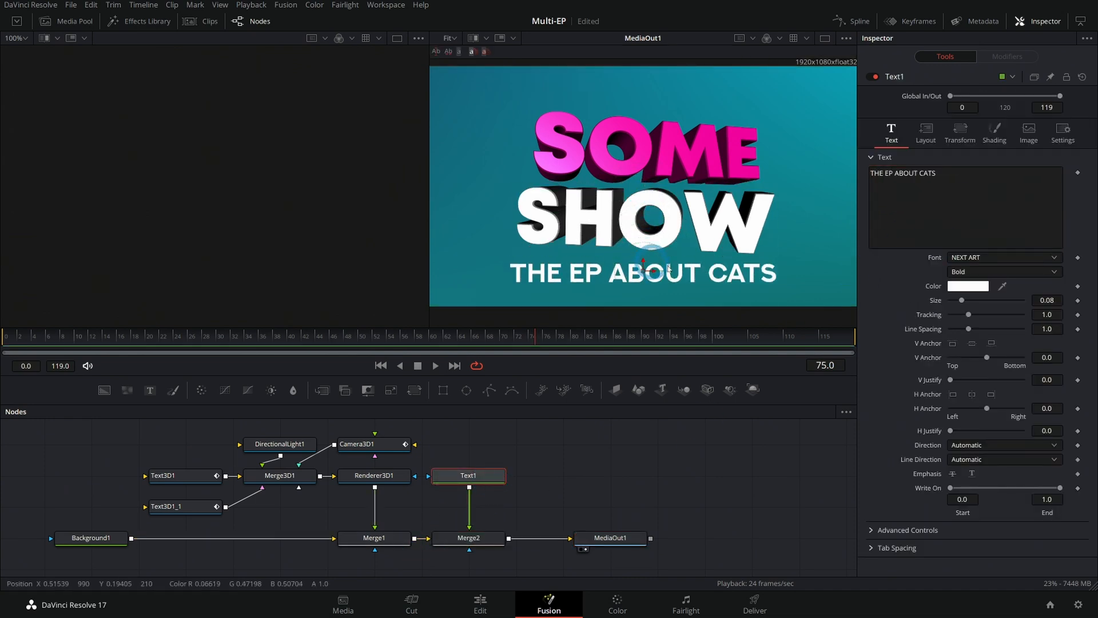
drag(987, 300, 973, 300)
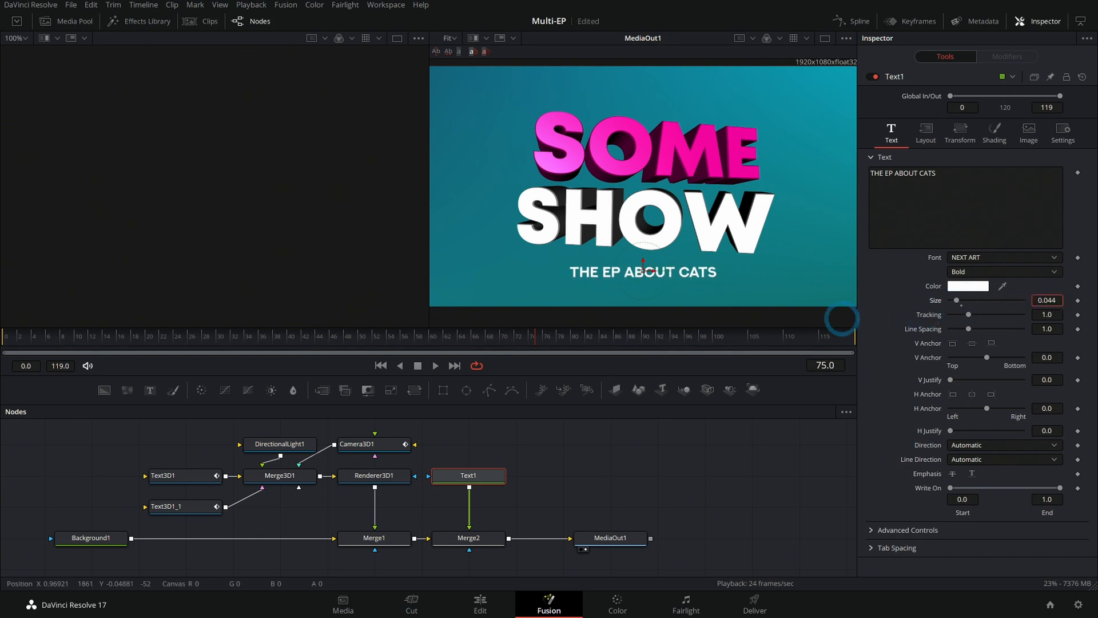
click(468, 537)
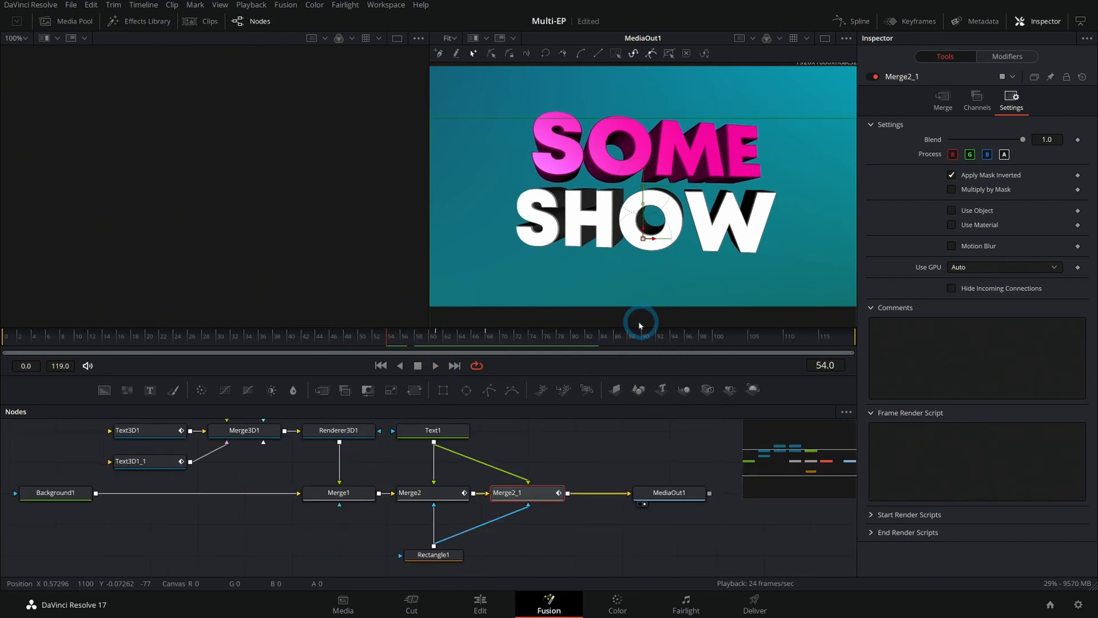
click(434, 365)
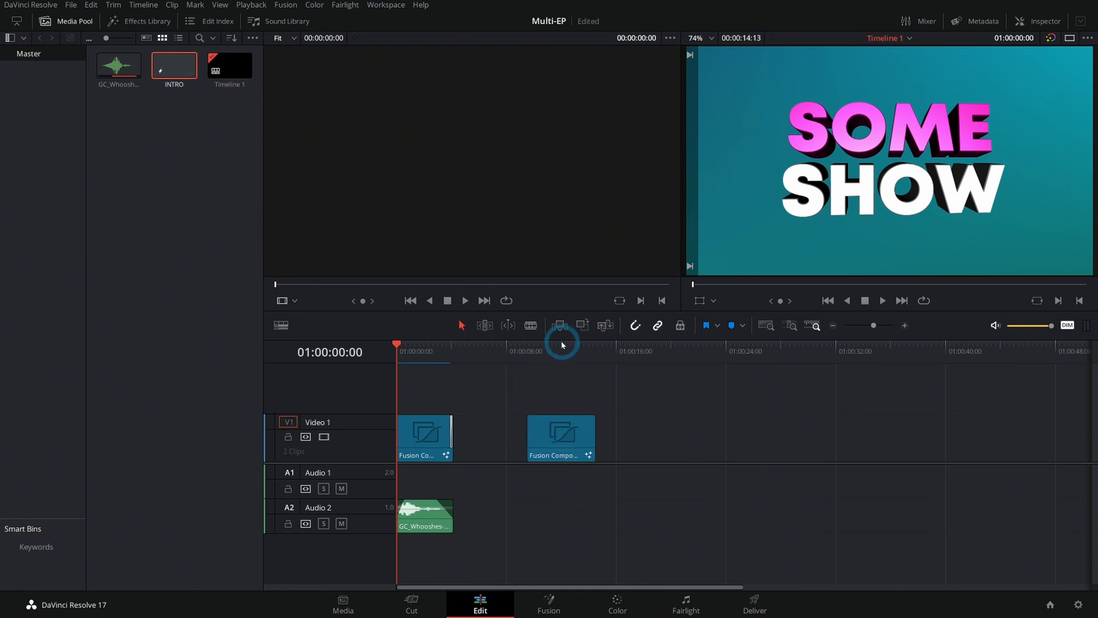
Add more INTRO clips to Video 1, changing the second one's subtitle to 'THE EP ABOUT DOGS'.
click(568, 351)
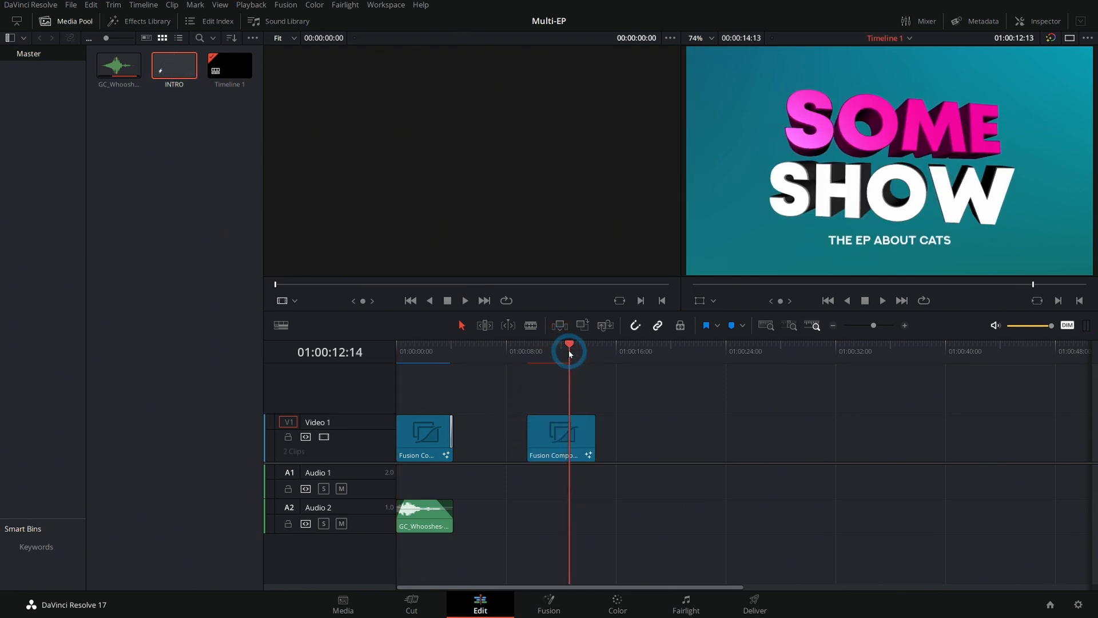
click(561, 437)
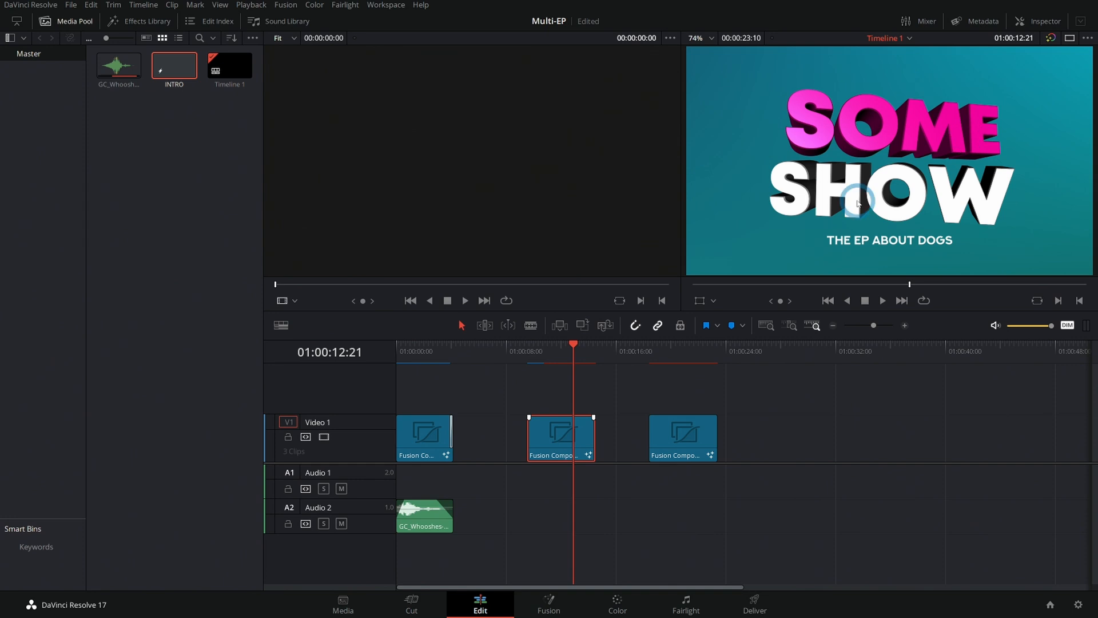
mouse_move(978, 187)
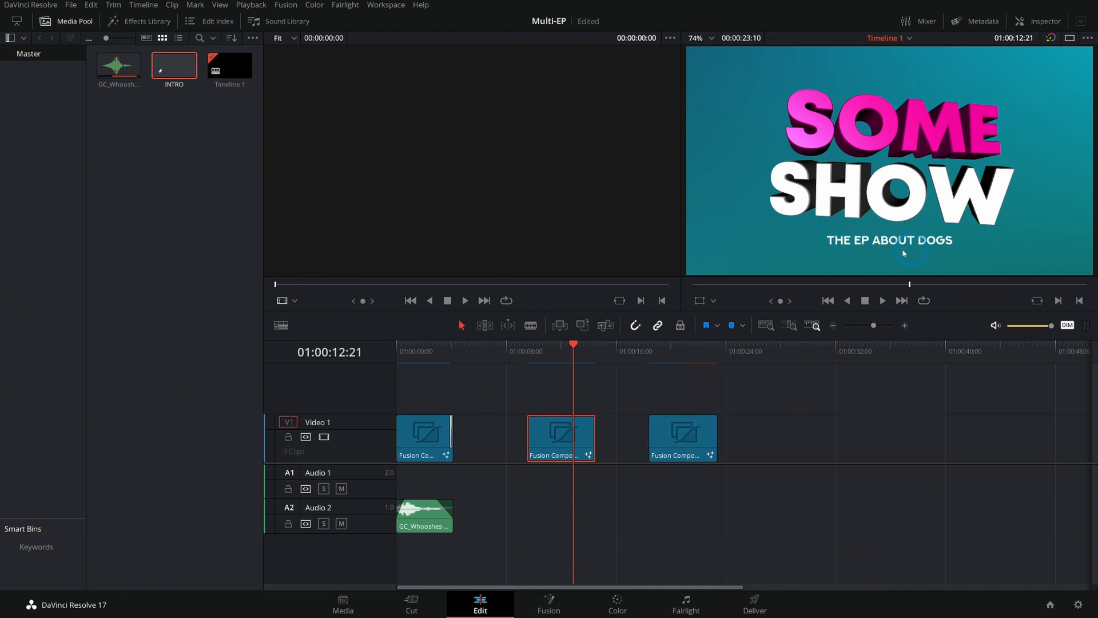
click(139, 21)
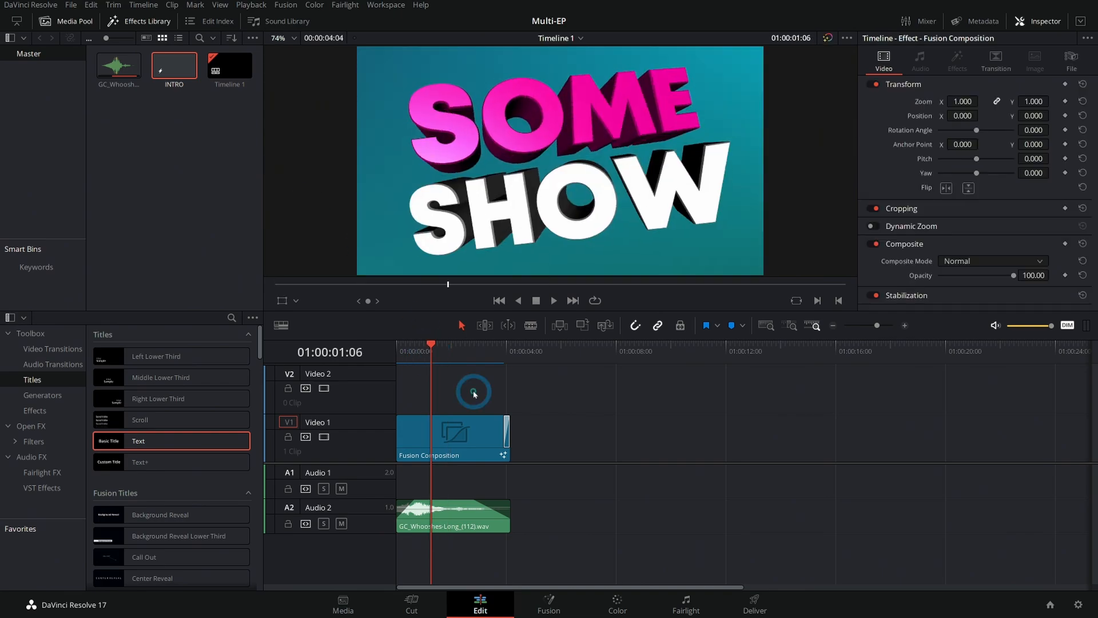
Render the Fusion title clip in place as 1080p 10-bit DNxHD QuickTime to the Desktop.
right_click(473, 390)
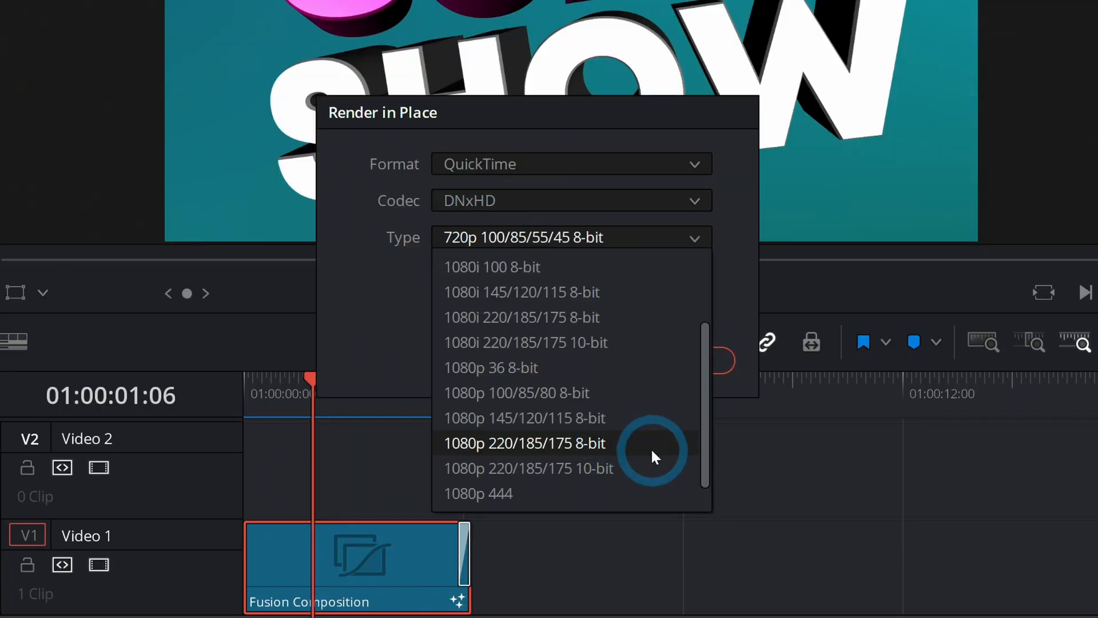
click(527, 468)
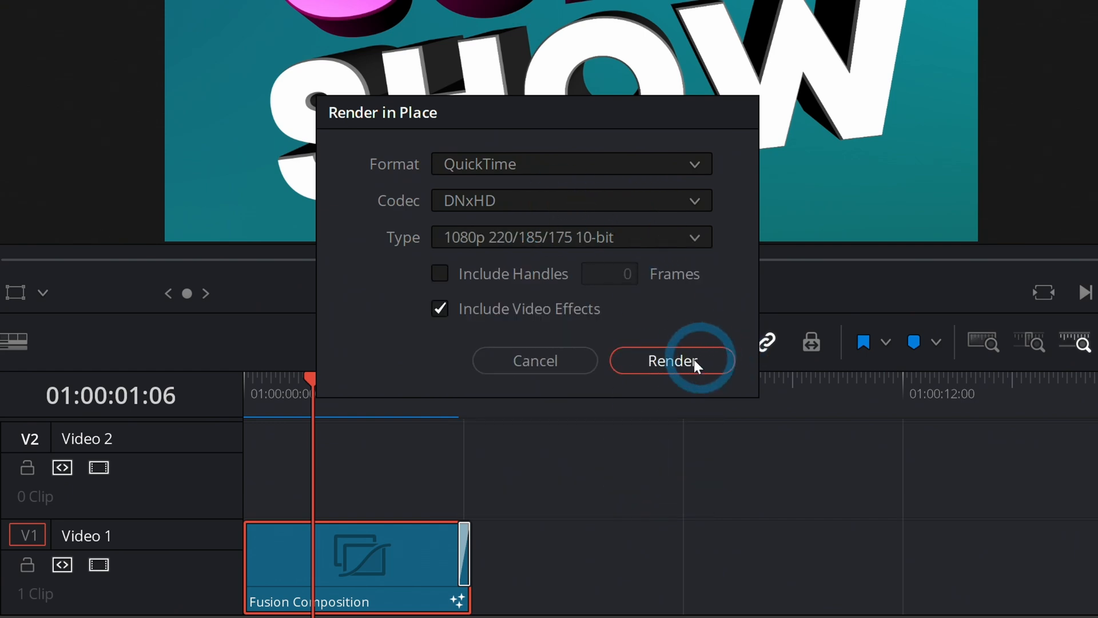
click(670, 361)
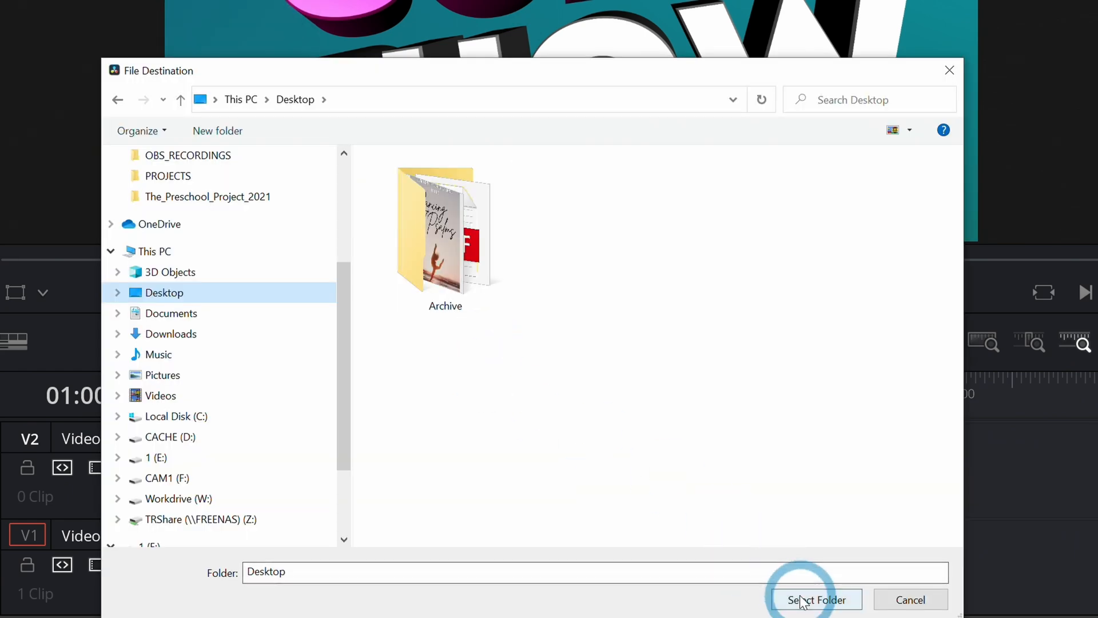
click(816, 599)
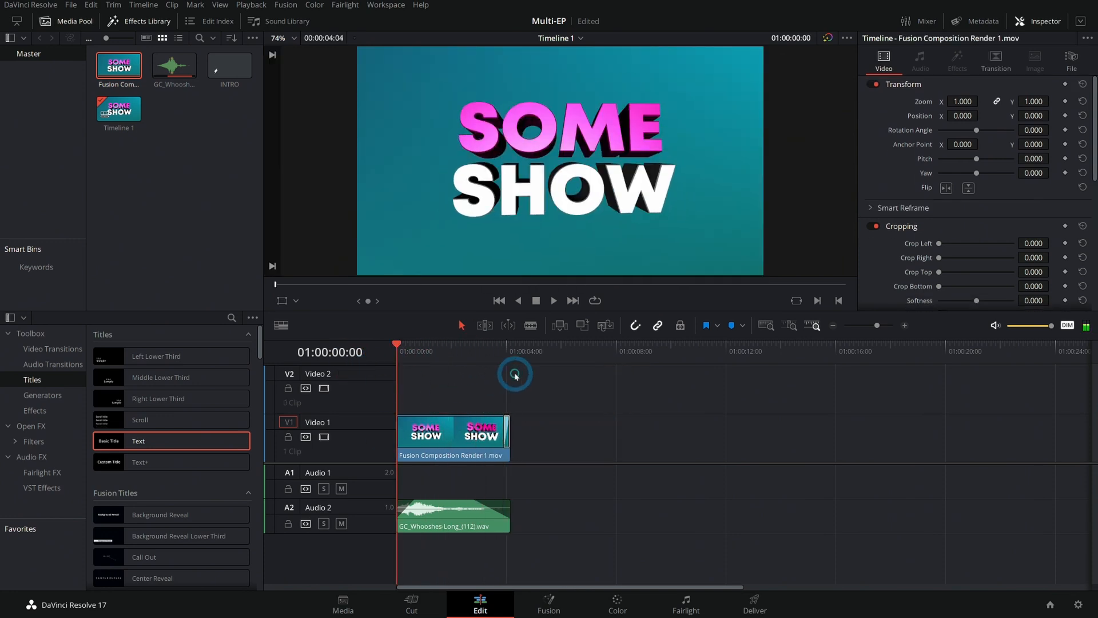
click(553, 299)
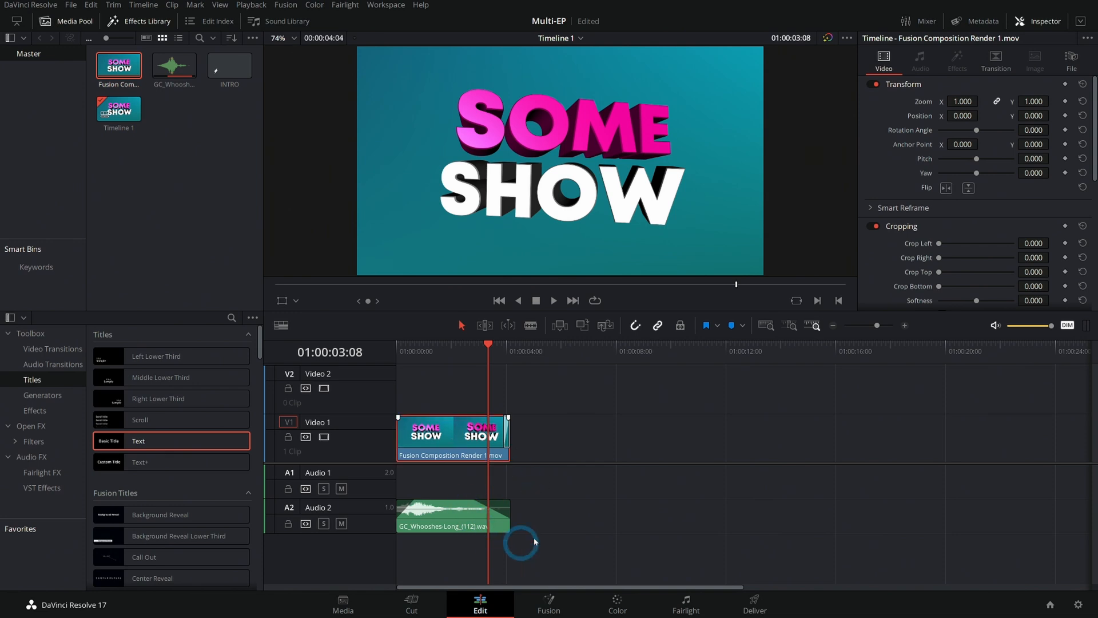
Select the rendered title plus whoosh audio and create a compound clip named INTRO.
click(452, 514)
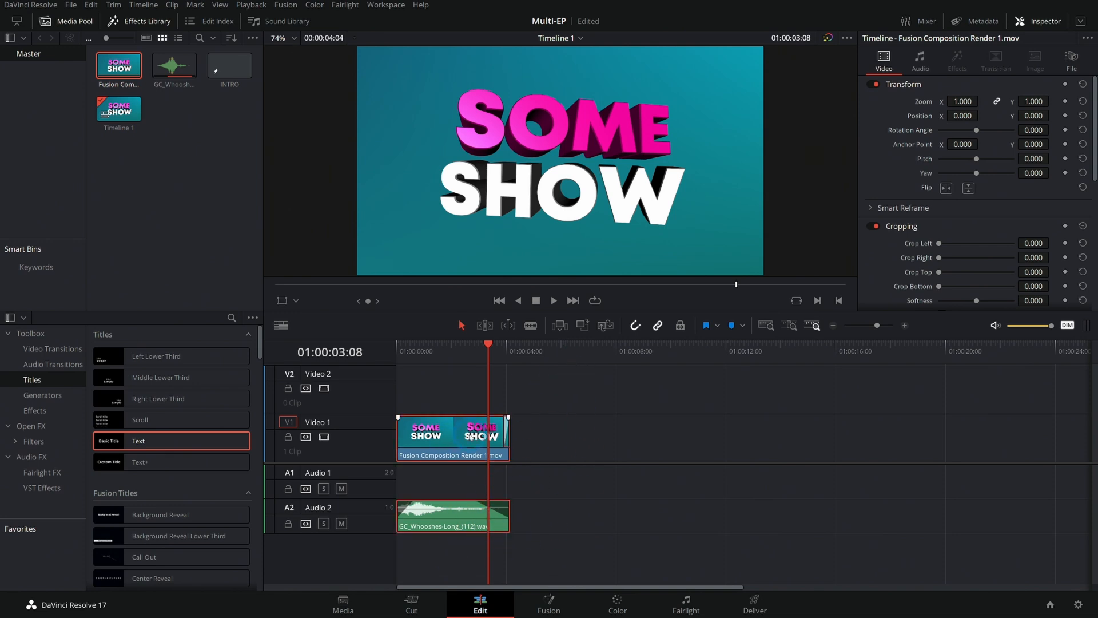
right_click(451, 431)
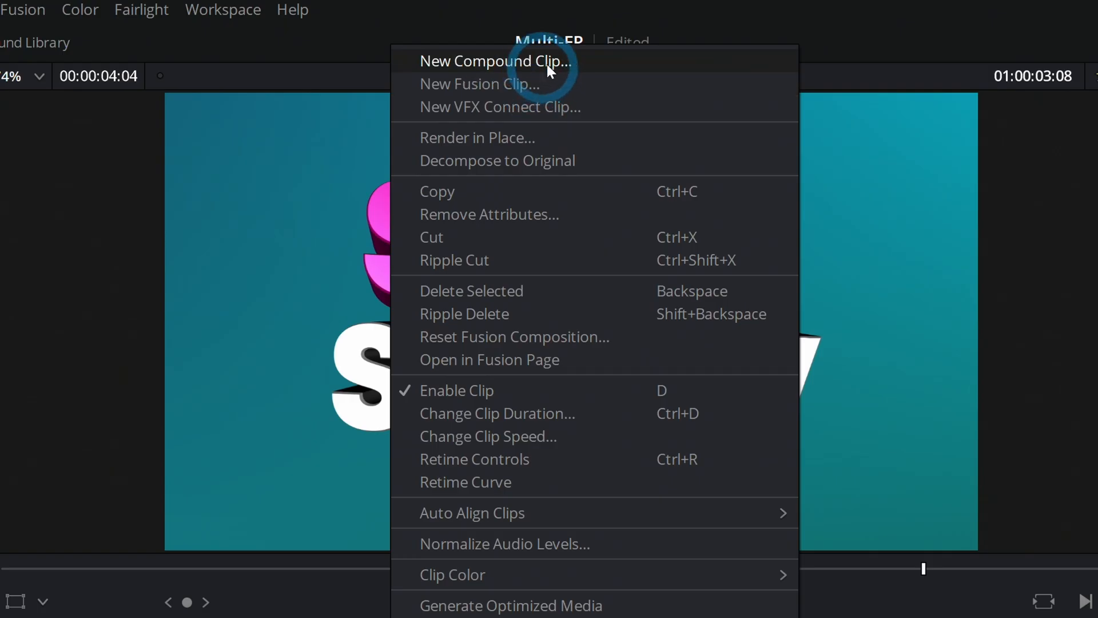
click(495, 61)
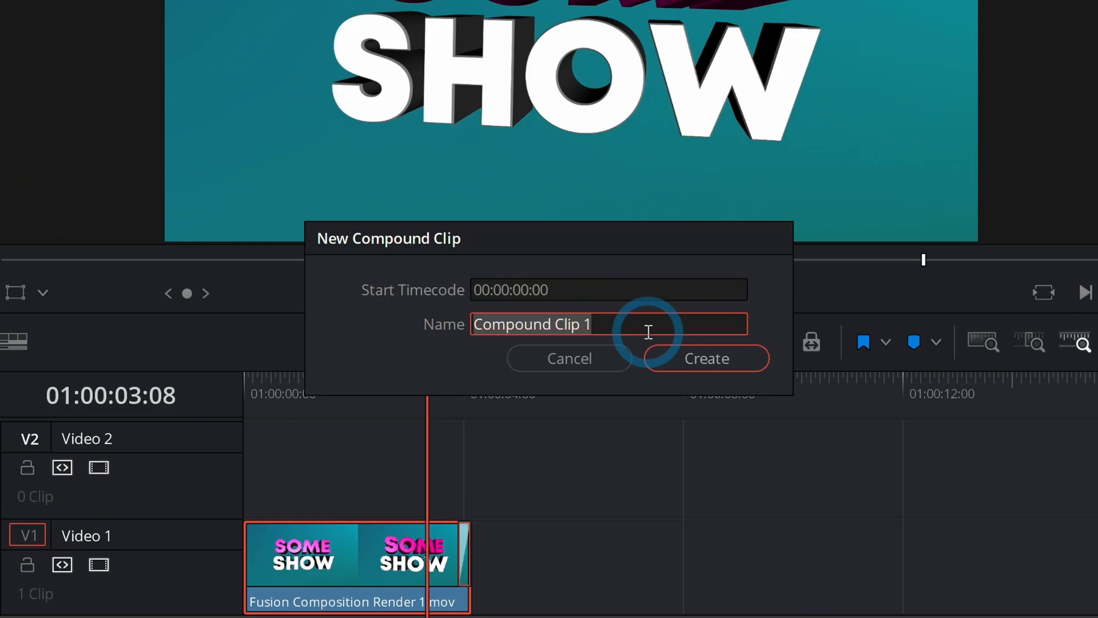
click(705, 358)
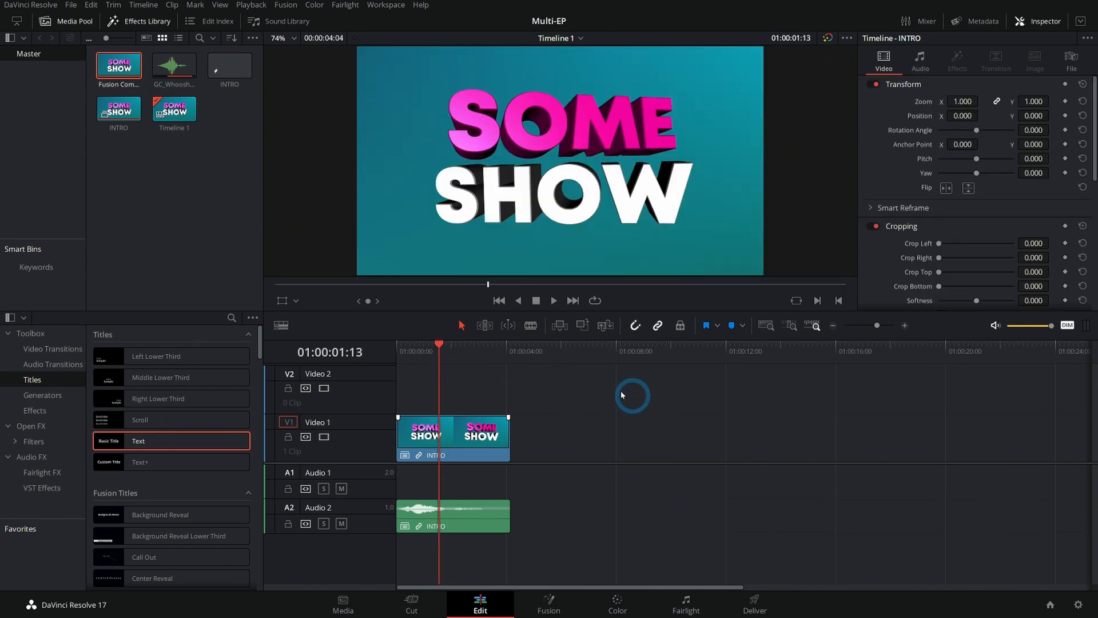
mouse_move(731, 427)
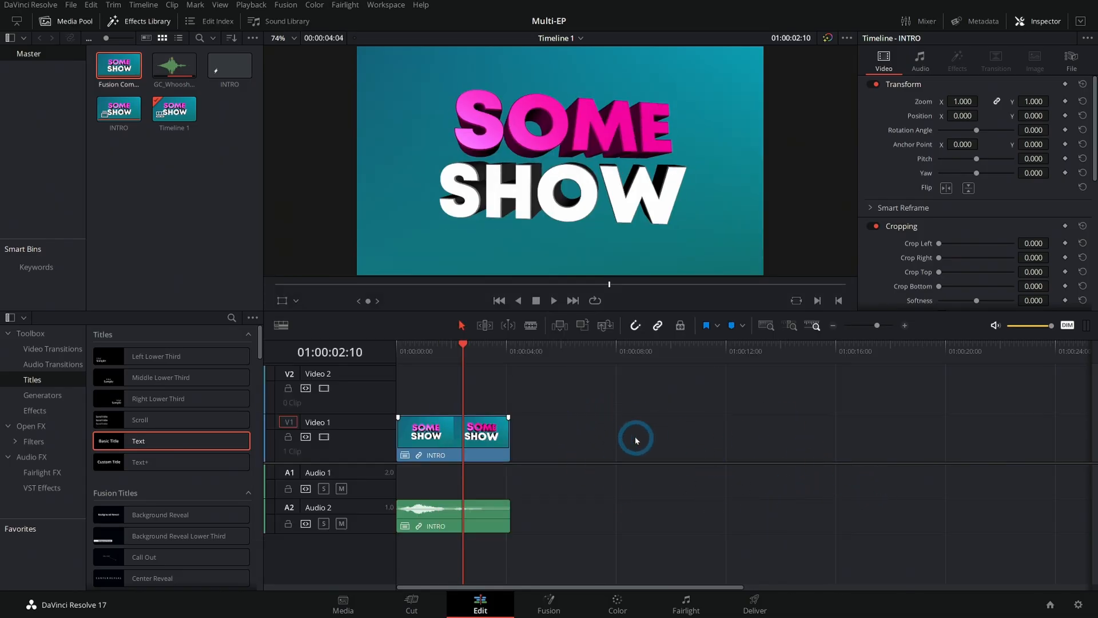
mouse_move(793, 471)
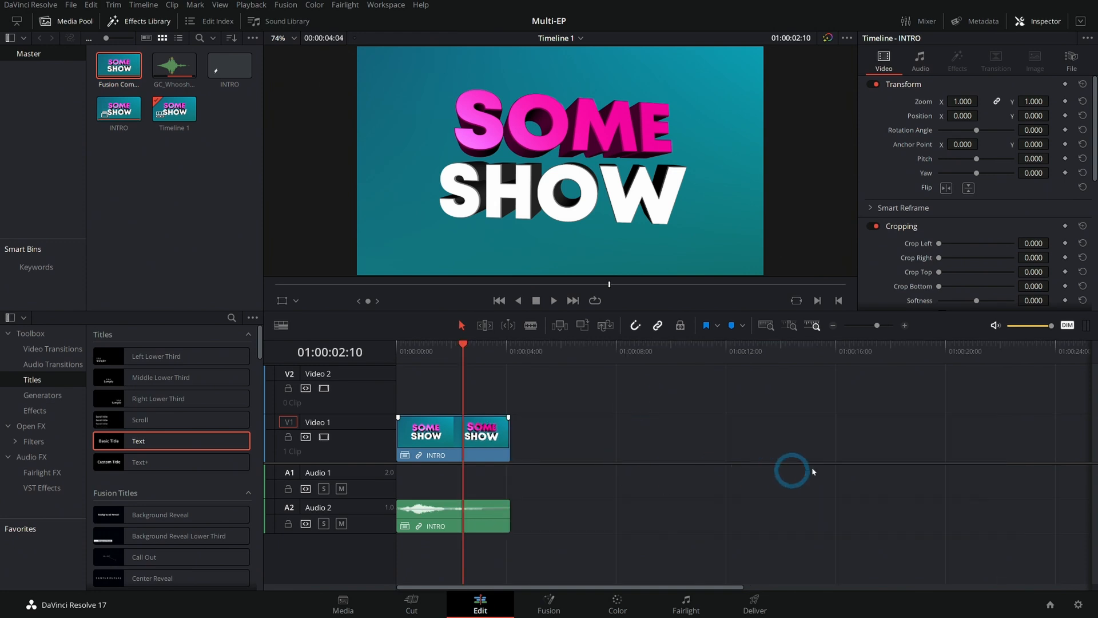
mouse_move(822, 423)
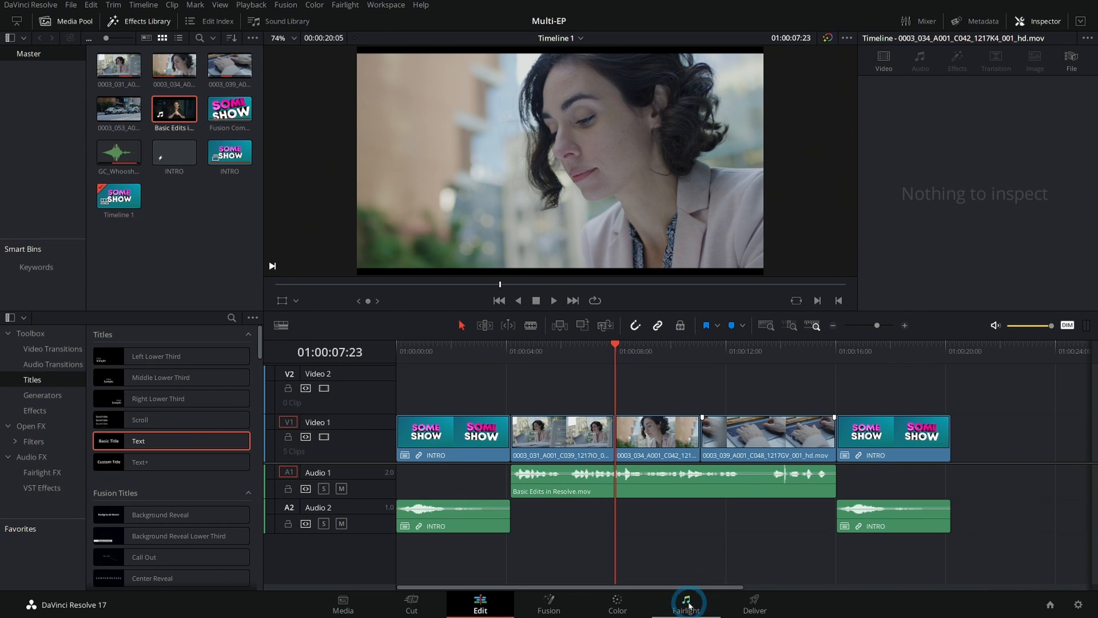
On Fairlight, rename tracks VO and SFX and enable a compressor with make-up gain on VO.
click(684, 603)
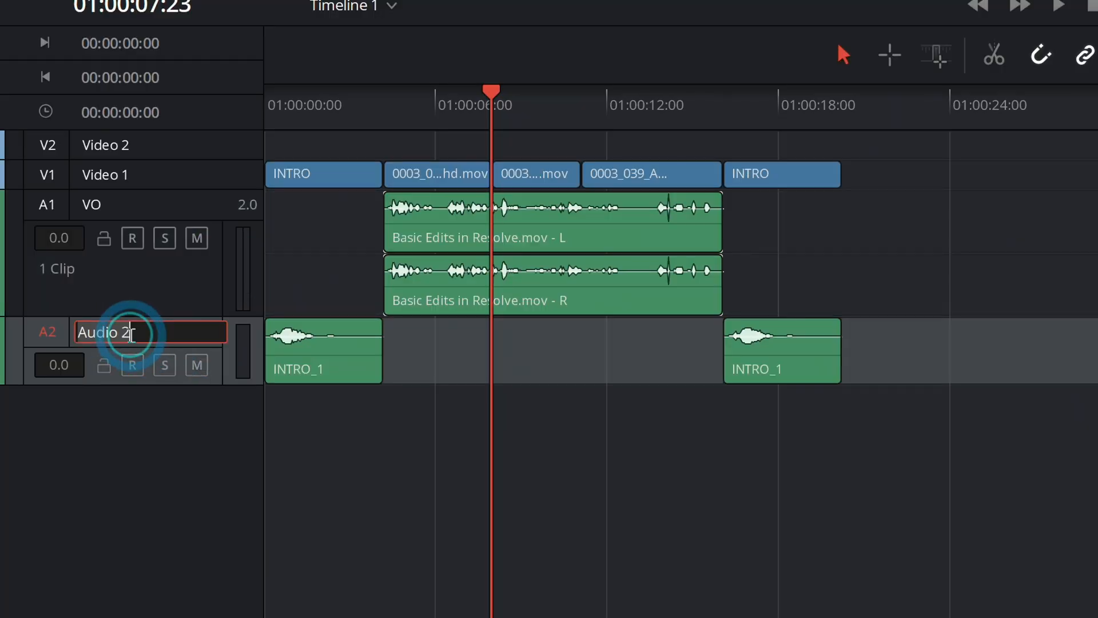
text(SFX)
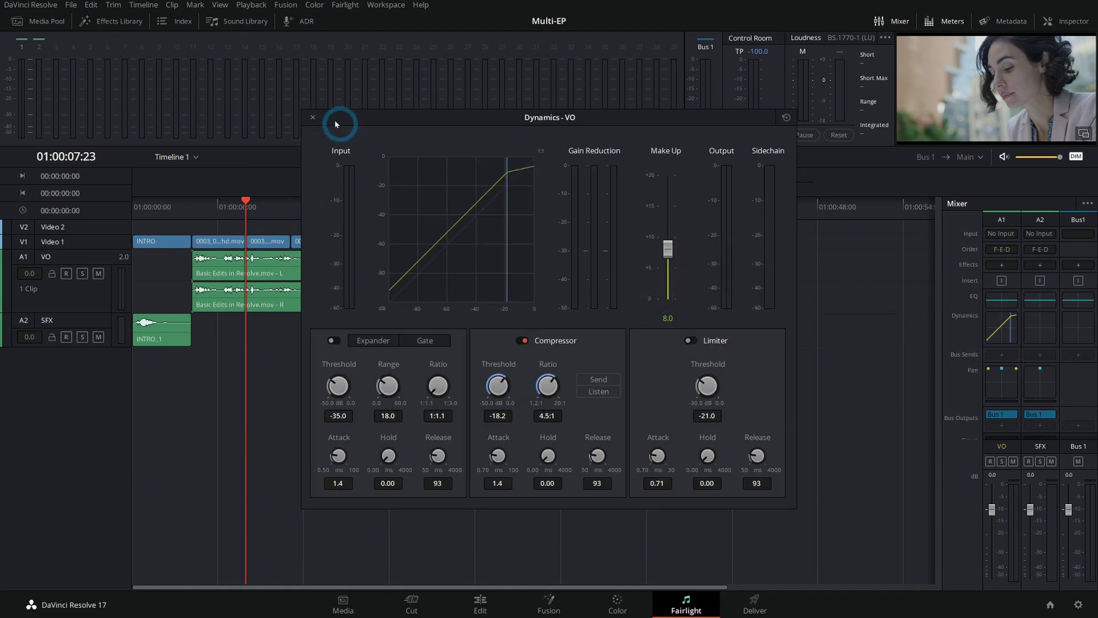
click(312, 117)
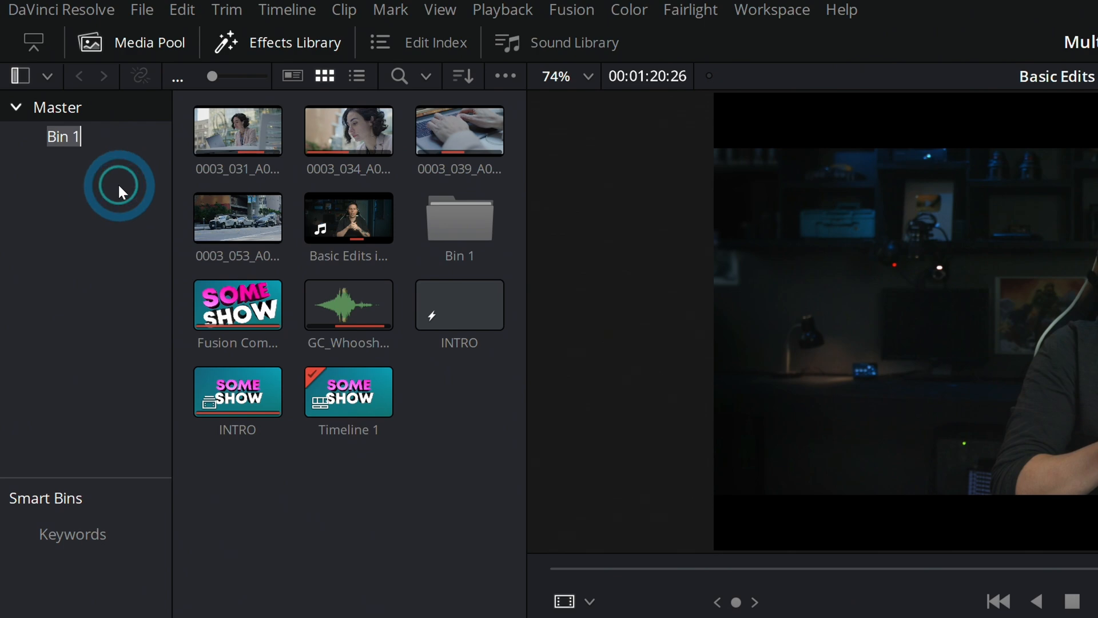
Create EP MEDIA and INTROS bins and move the footage and intro items into them.
text(EP MEDIA)
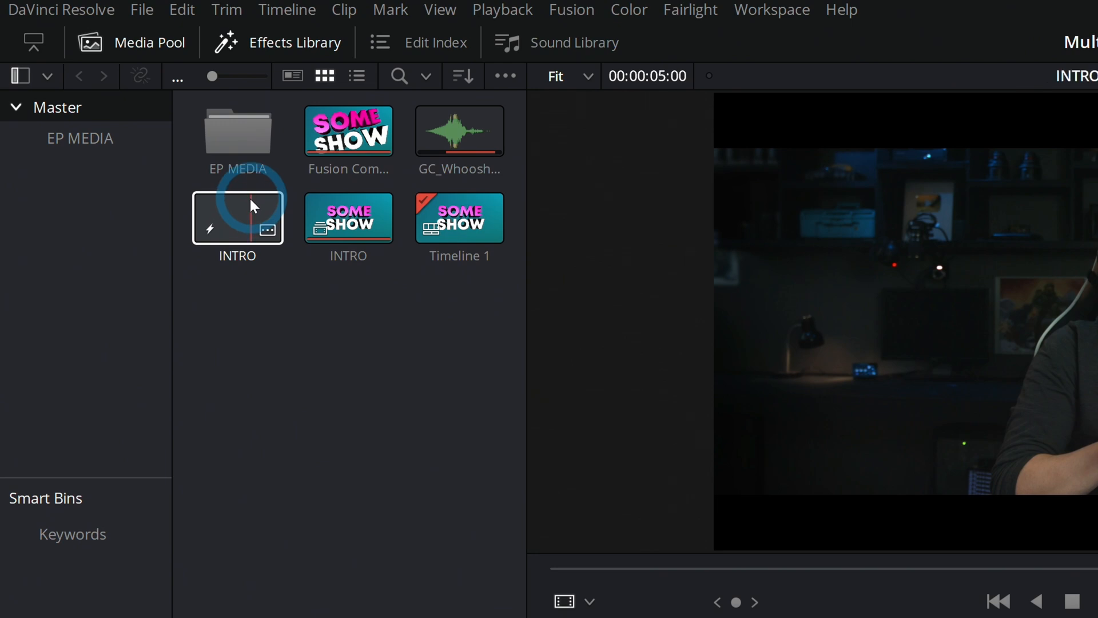
right_click(98, 197)
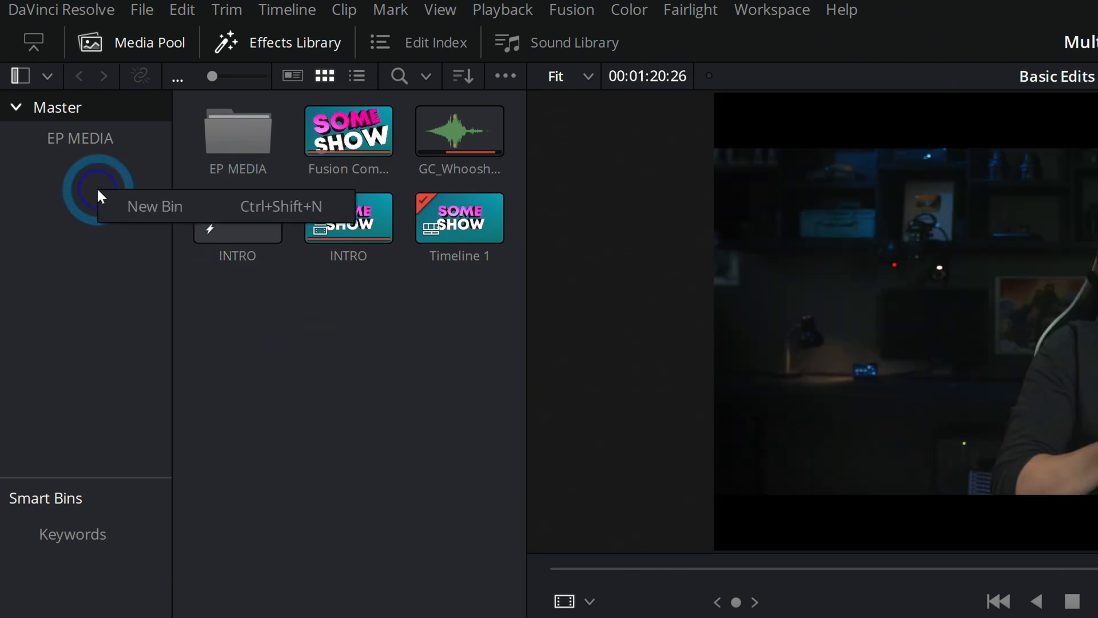
click(154, 206)
text(INTROS)
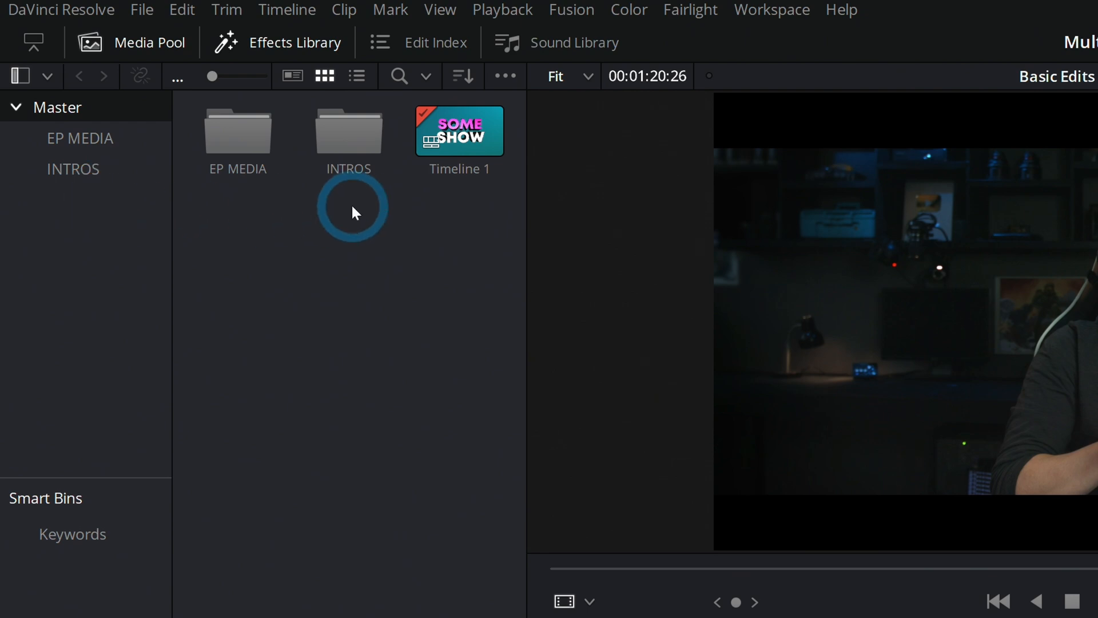
right_click(352, 209)
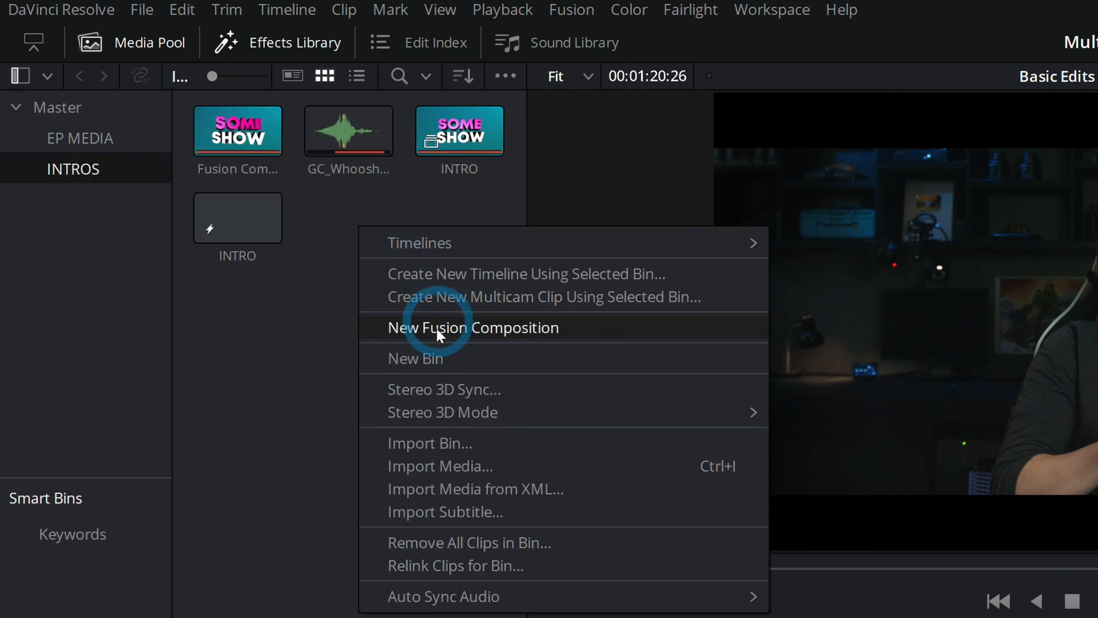
click(415, 358)
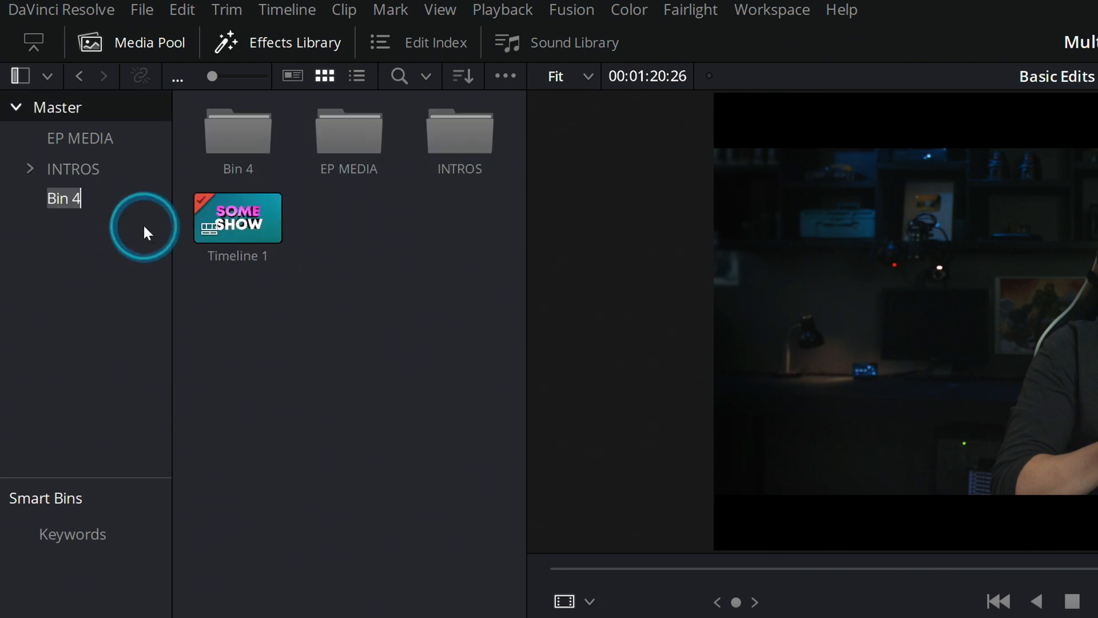
Create an EPISODE TIMELINES bin holding the EP 1 timeline.
text(EPISODE TIME...)
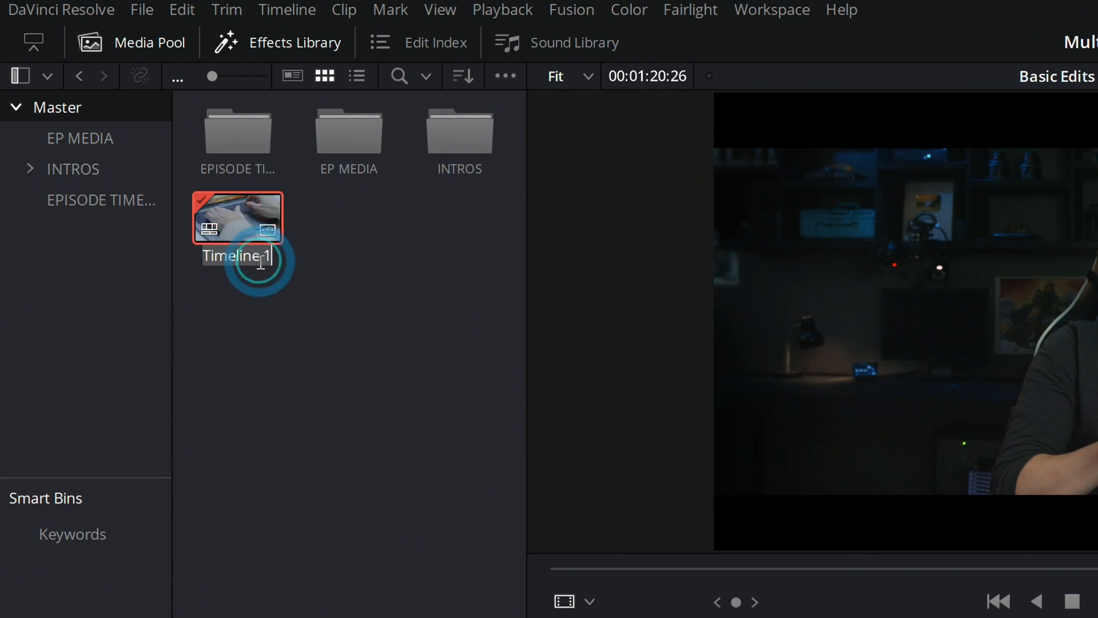
text(EP 1)
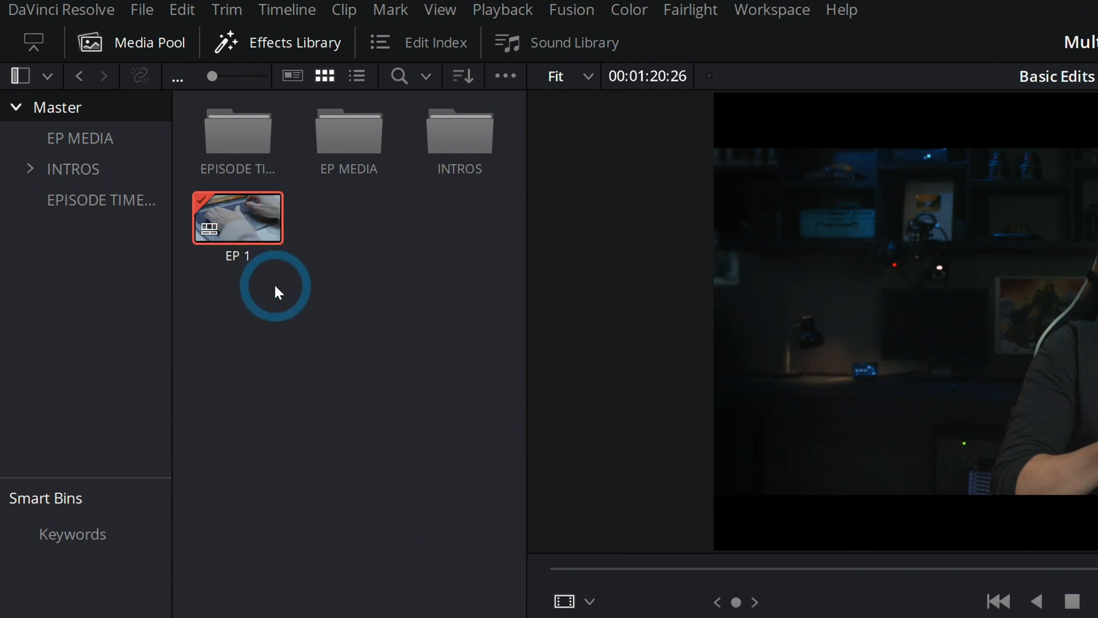
click(101, 199)
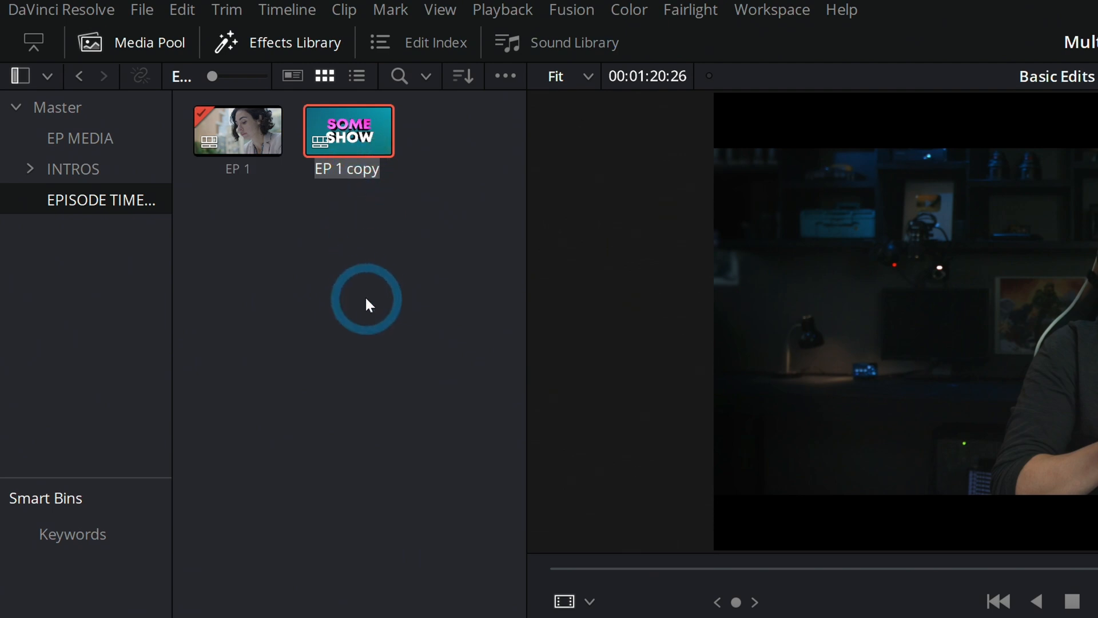
Rename the new timeline to _TEMPLATE_ and switch the bin to list view.
double_click(346, 168)
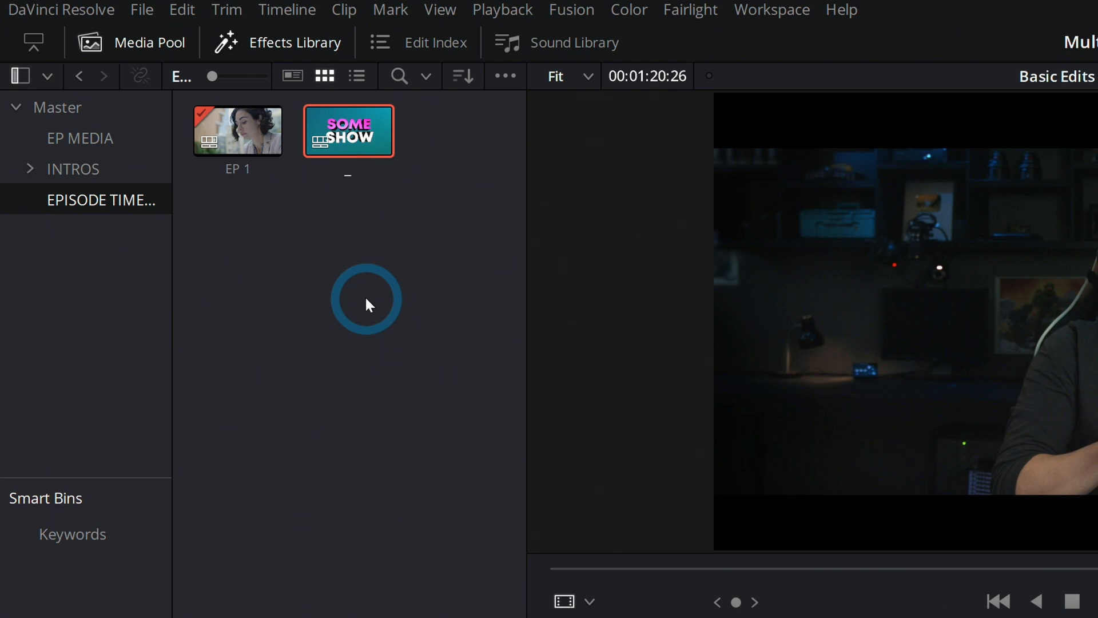
text(_TEMPLATE_)
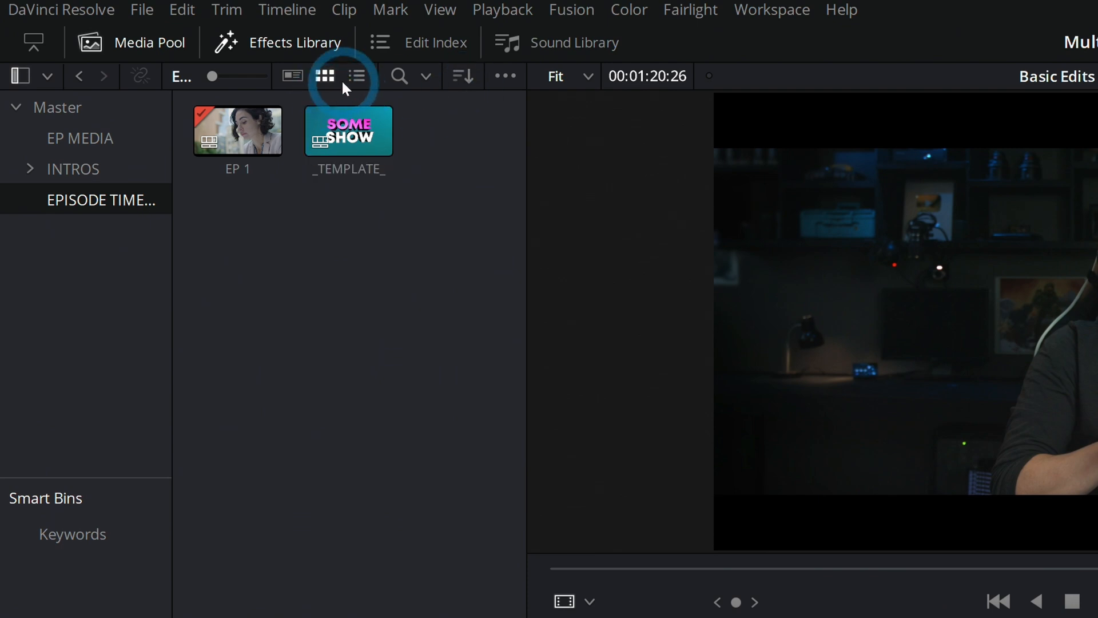
click(356, 75)
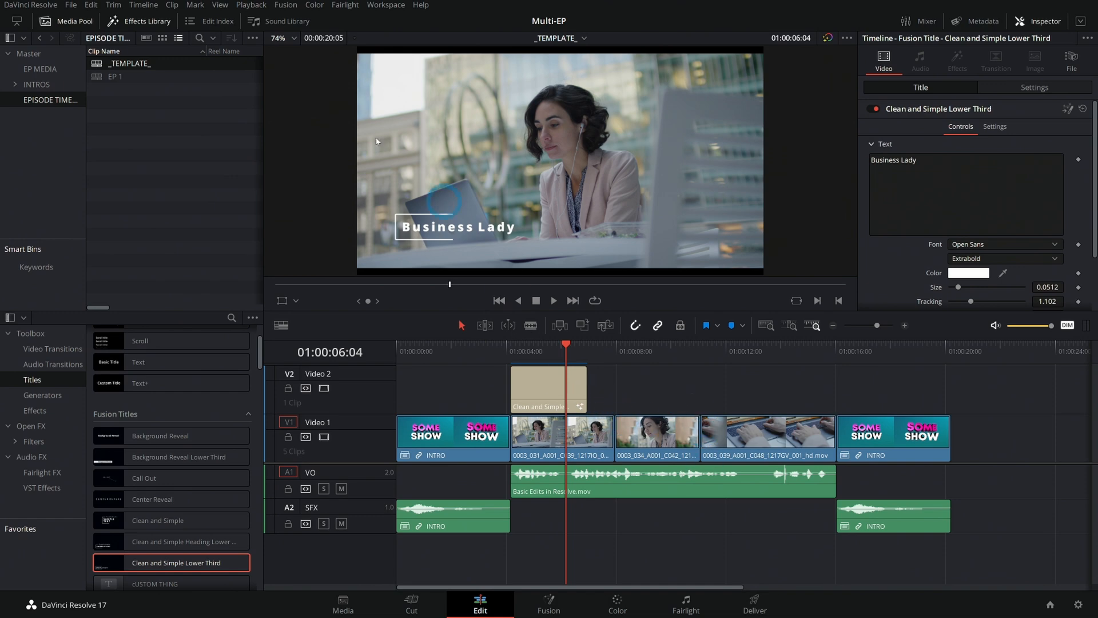
mouse_move(656, 425)
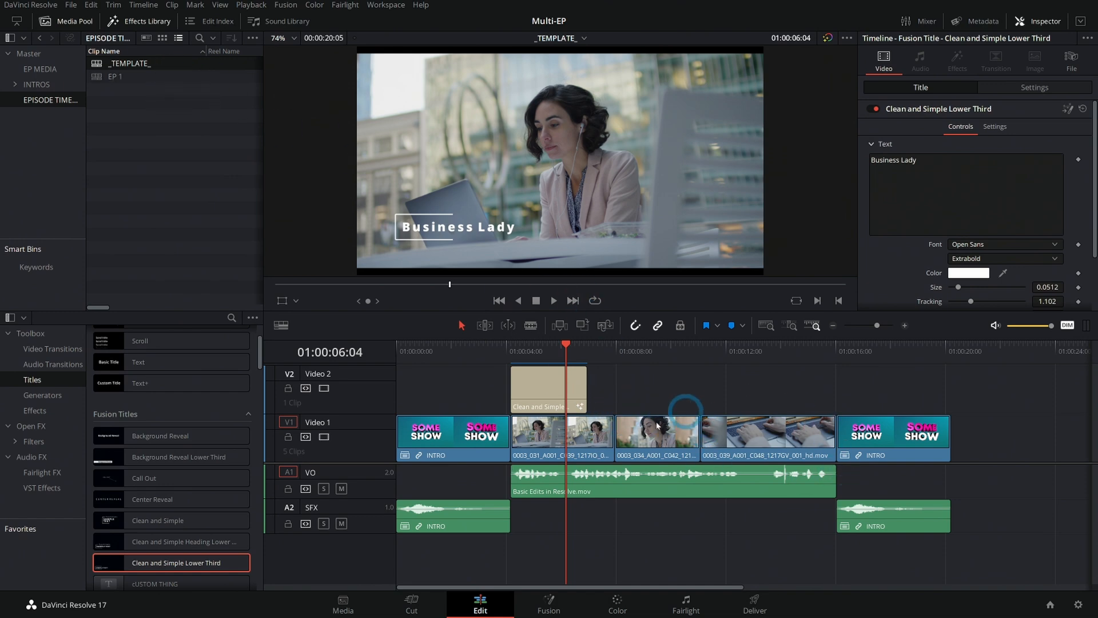
mouse_move(623, 422)
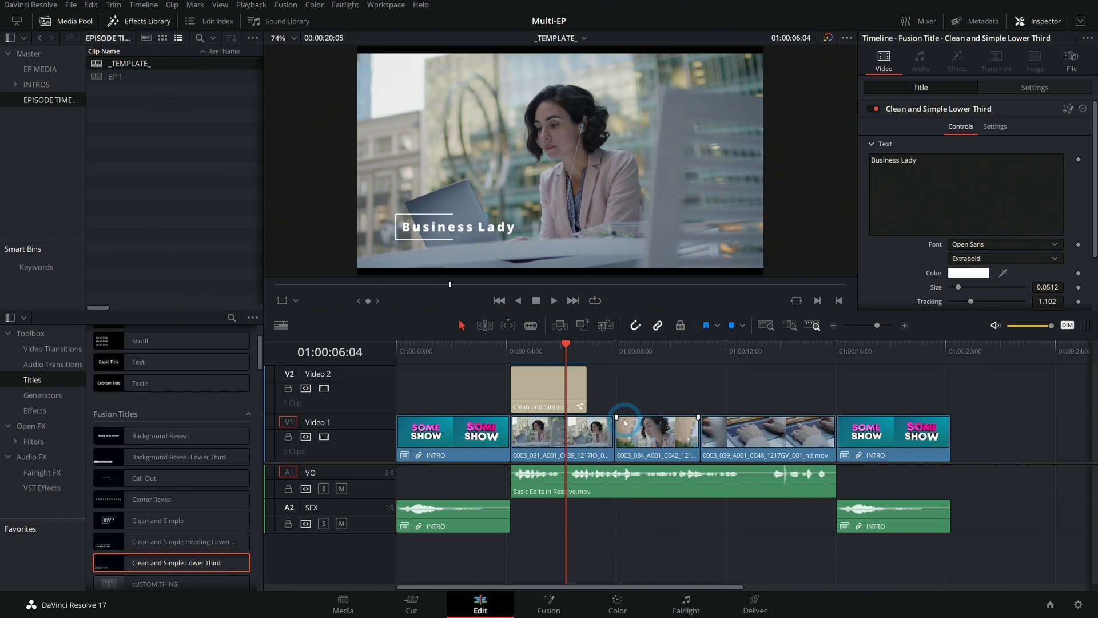
mouse_move(665, 369)
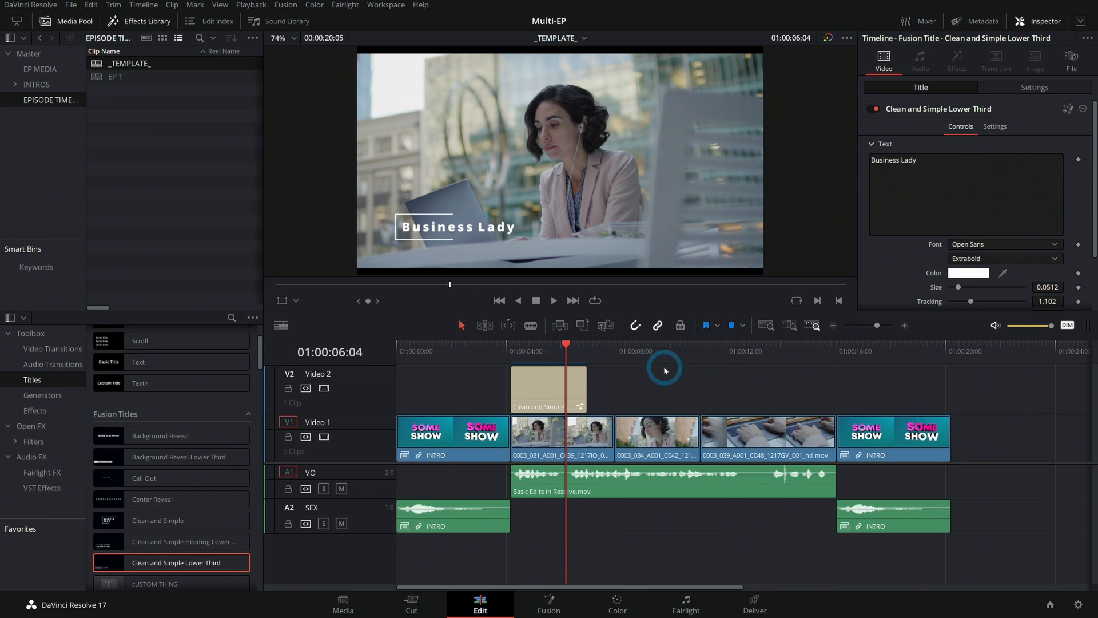
Marquee-select and delete the episode footage and VO clips between the two intros.
drag(665, 370, 597, 509)
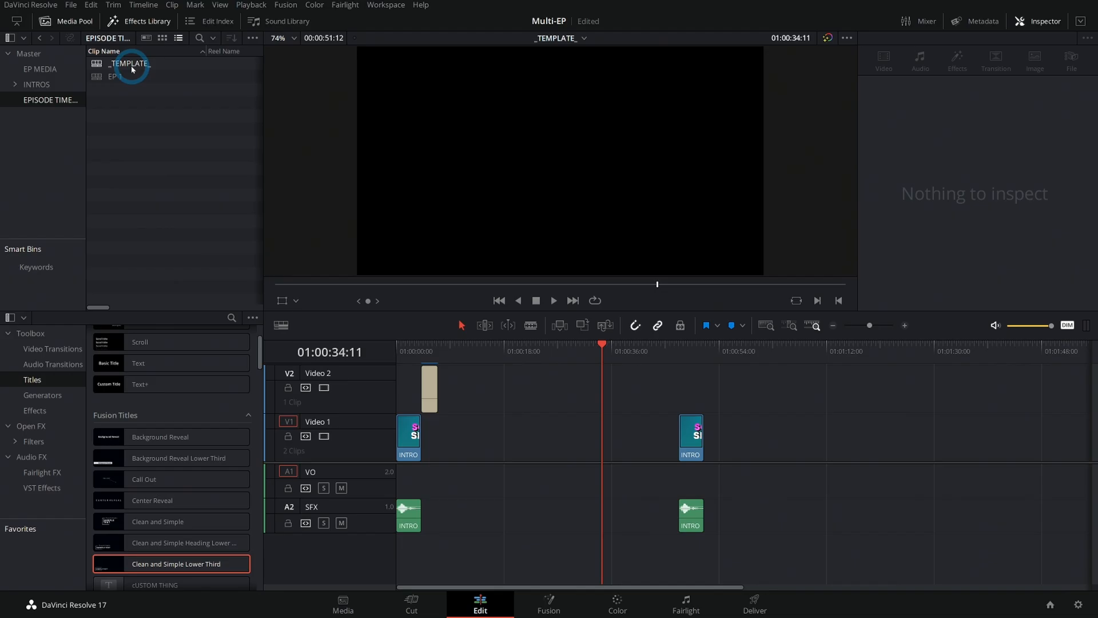
Duplicate the _TEMPLATE_ timeline and rename the copy EP 2.
right_click(129, 63)
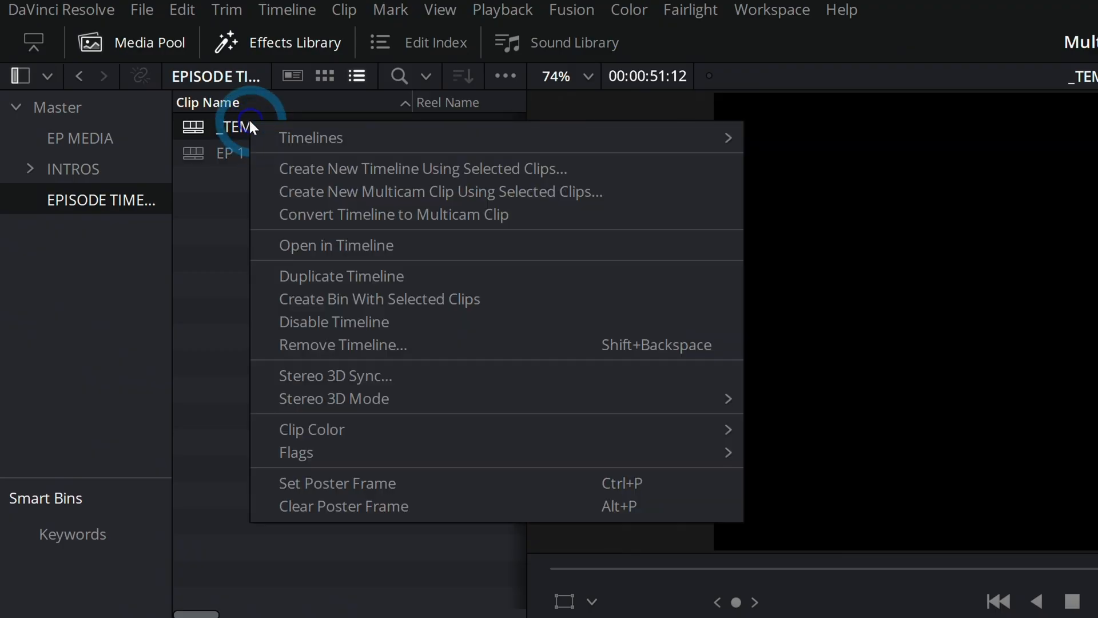
click(341, 275)
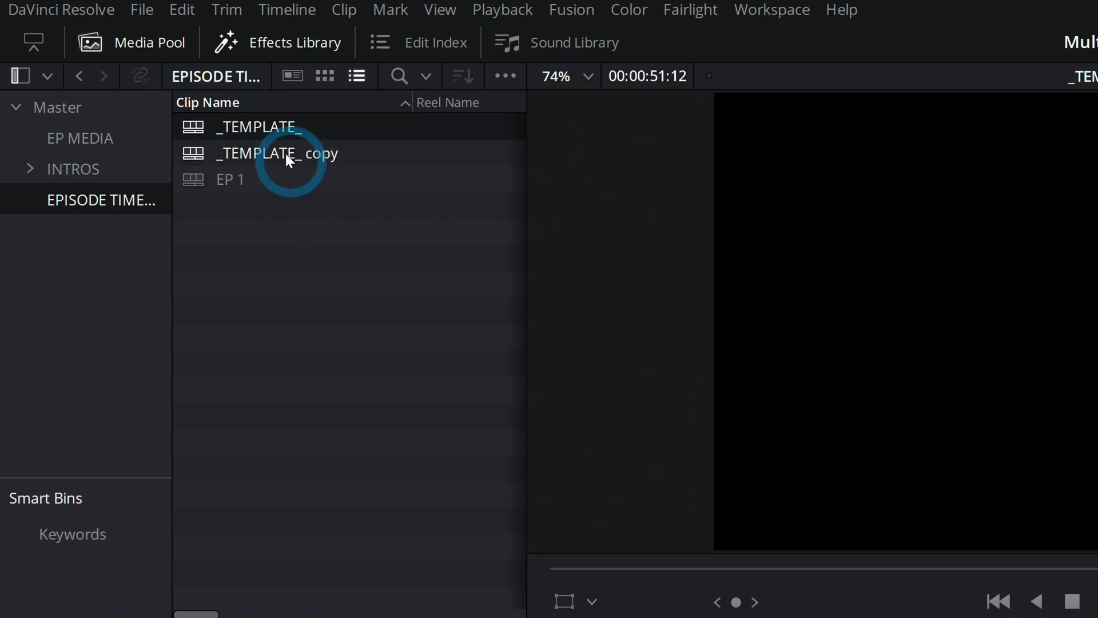
text(EP 2)
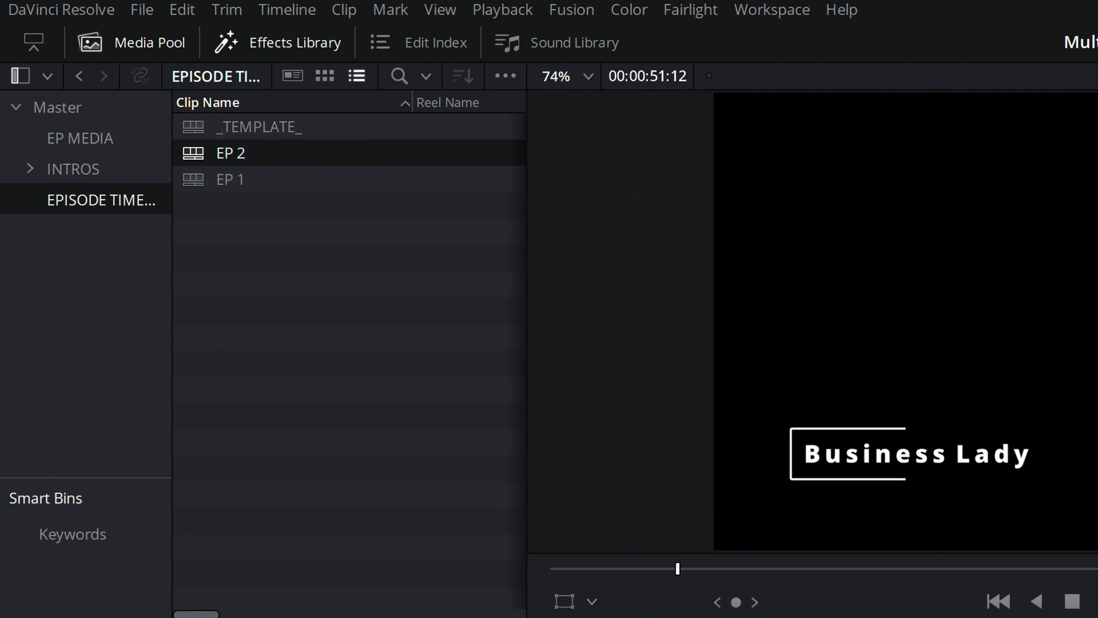
click(80, 138)
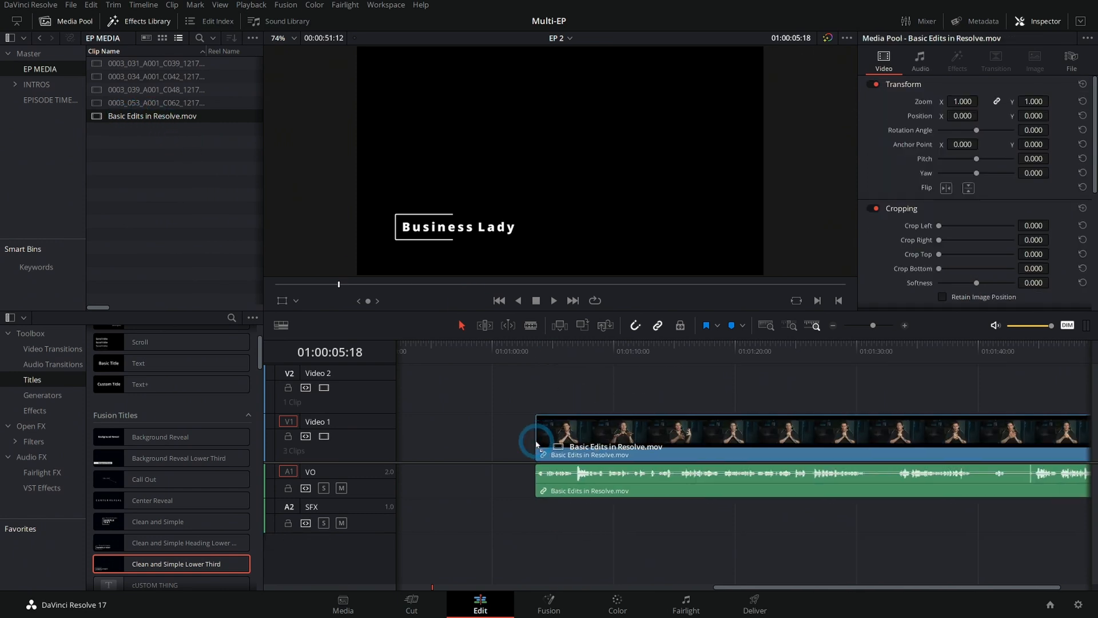
Place Basic Edits in Resolve.mov between the intros, cut it, and retitle the lower third 'Handsome Man'.
click(591, 359)
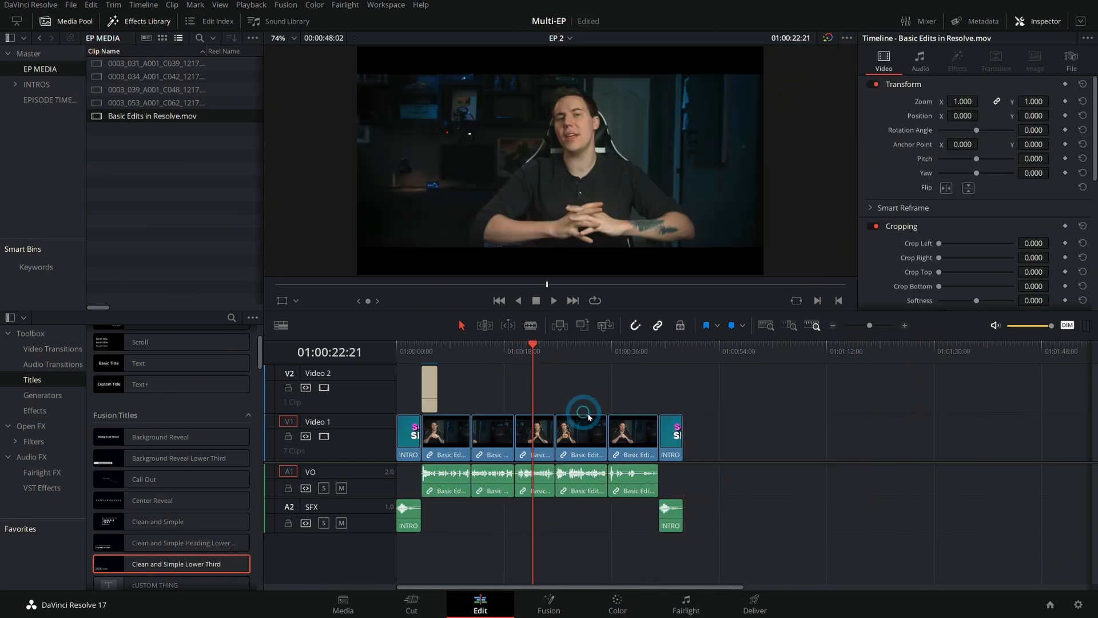
click(434, 361)
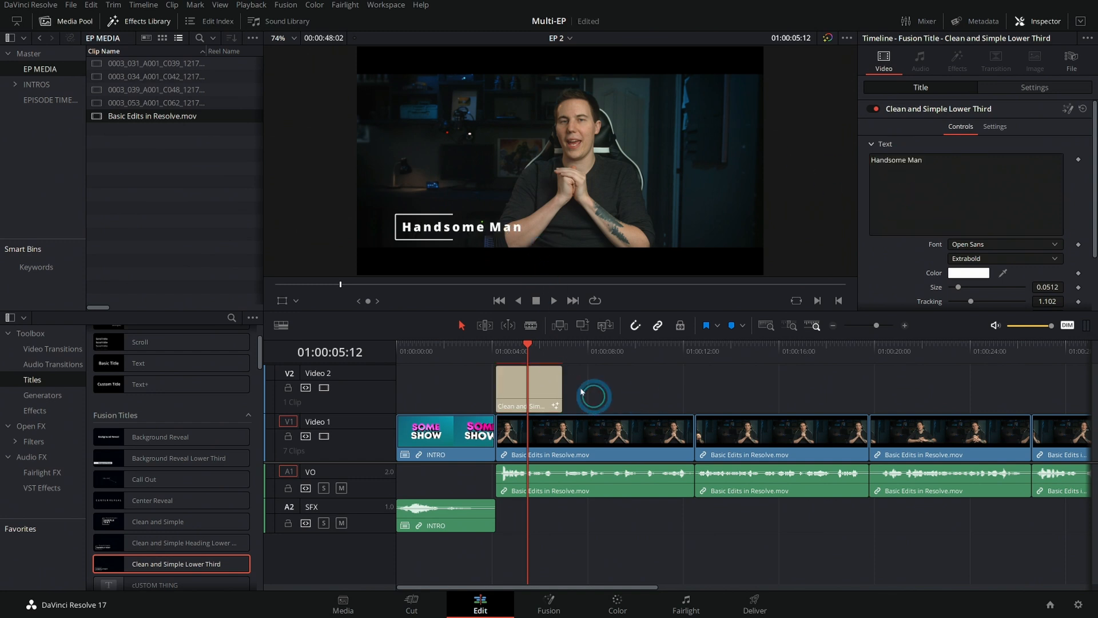
mouse_move(482, 256)
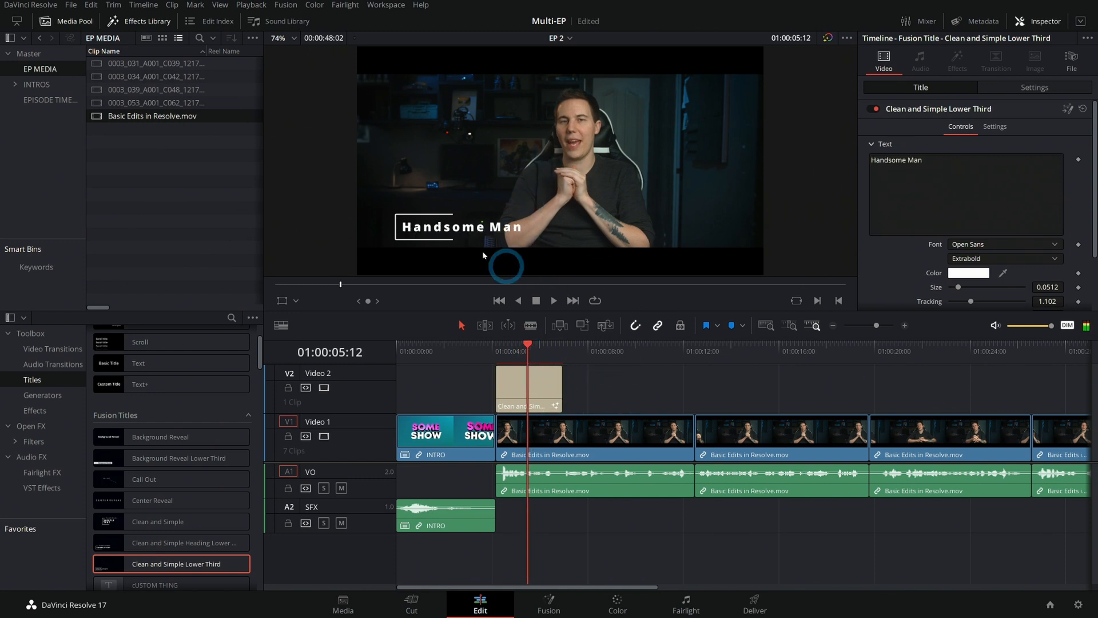
mouse_move(604, 391)
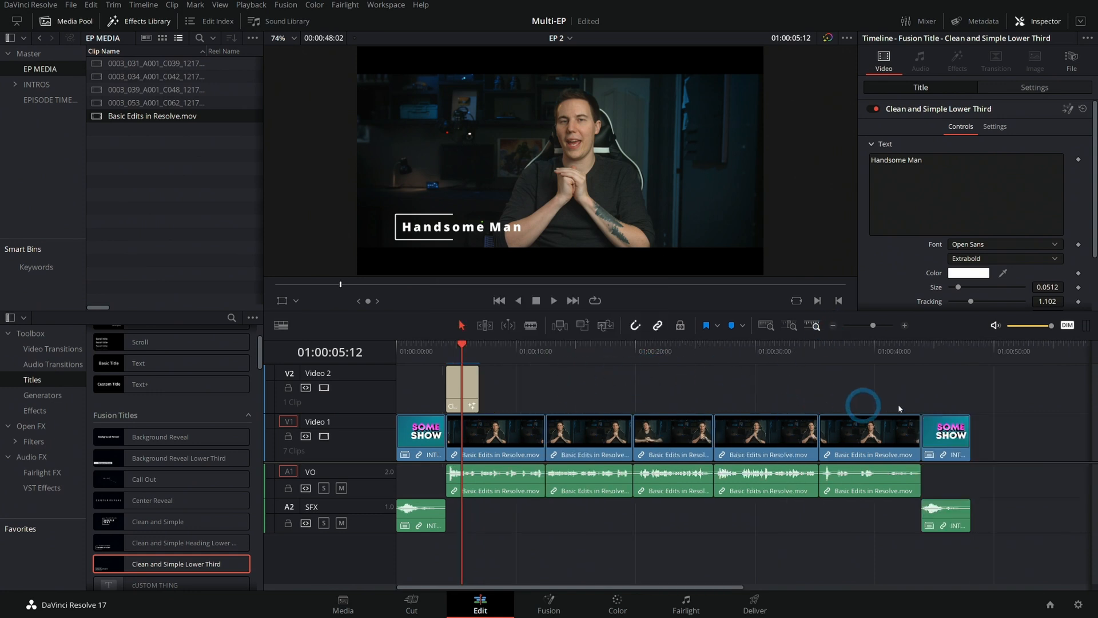
mouse_move(745, 391)
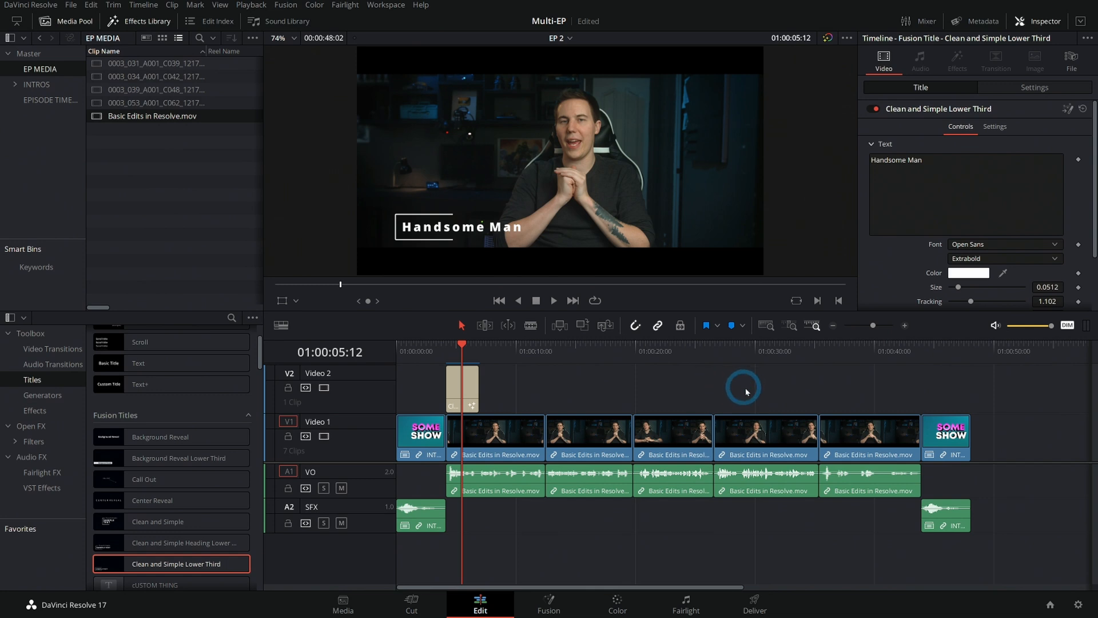
click(49, 99)
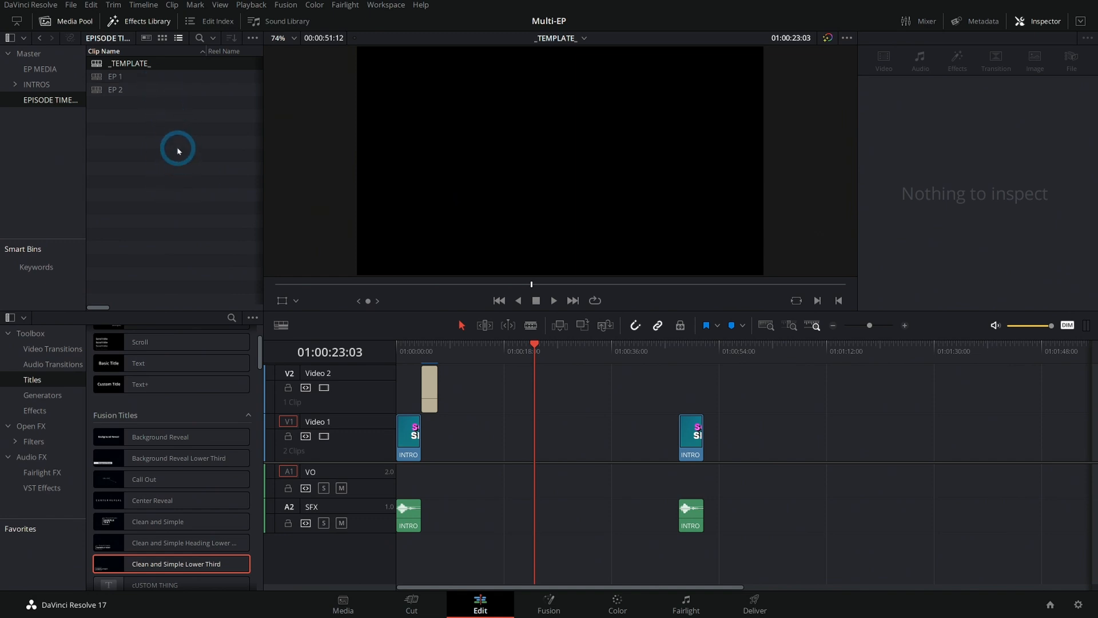
Place Basic Edits in Resolve.mov from EP MEDIA between the intros and return the playhead to the start.
click(40, 69)
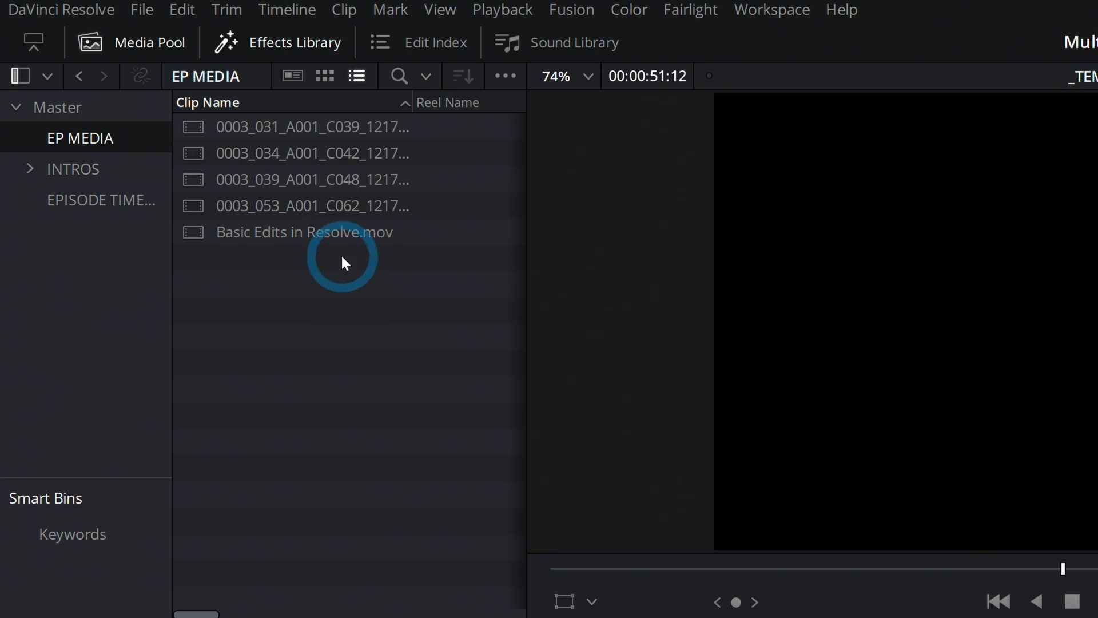
click(480, 604)
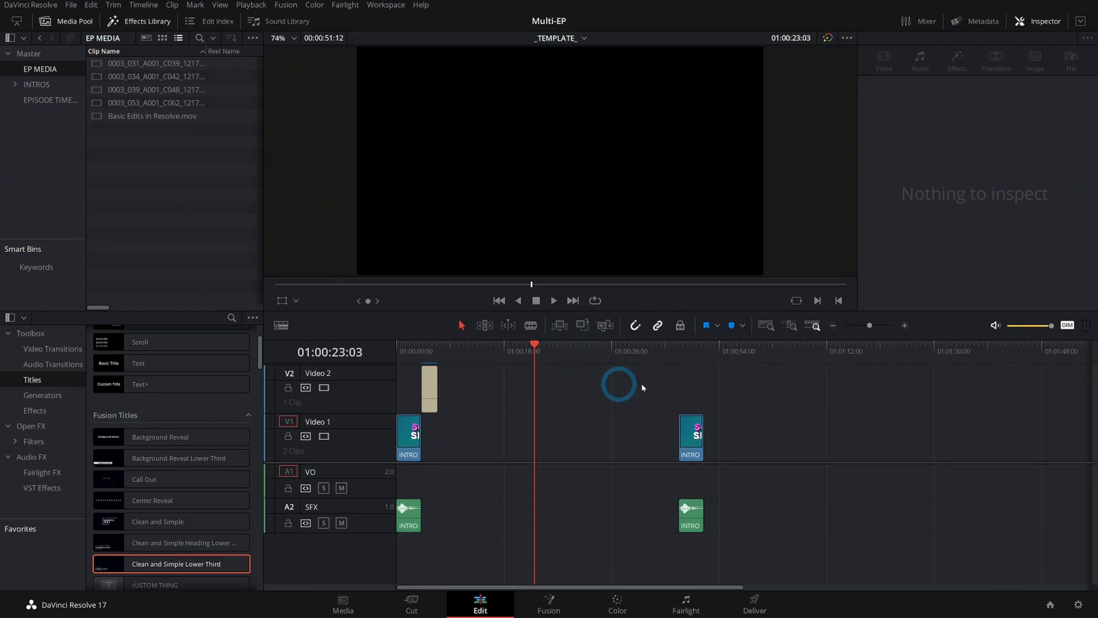
mouse_move(205, 196)
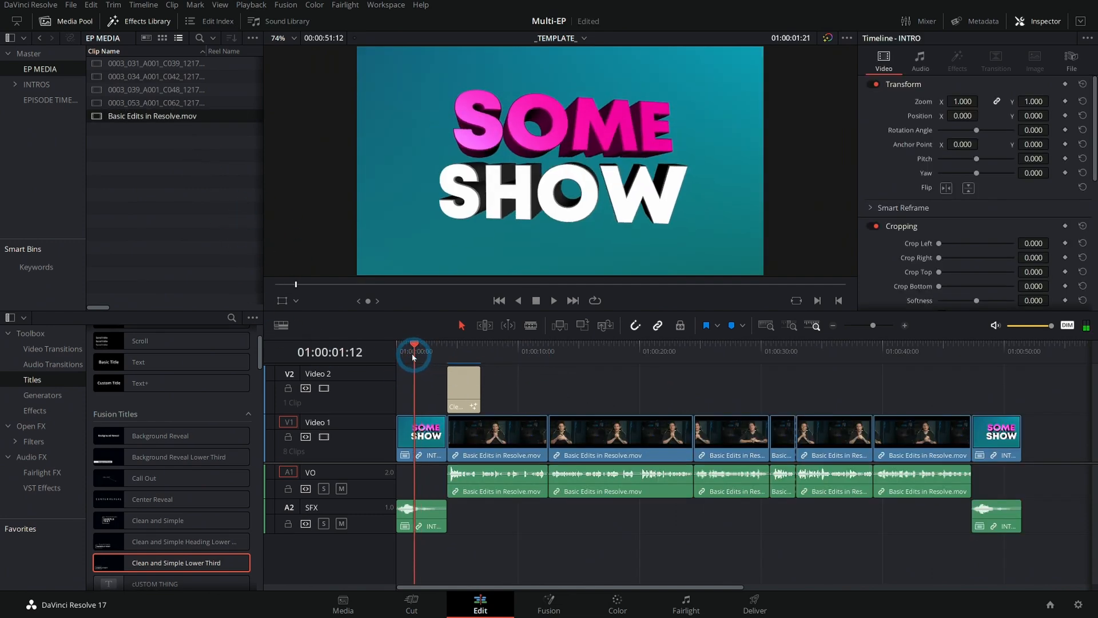
drag(412, 352, 405, 352)
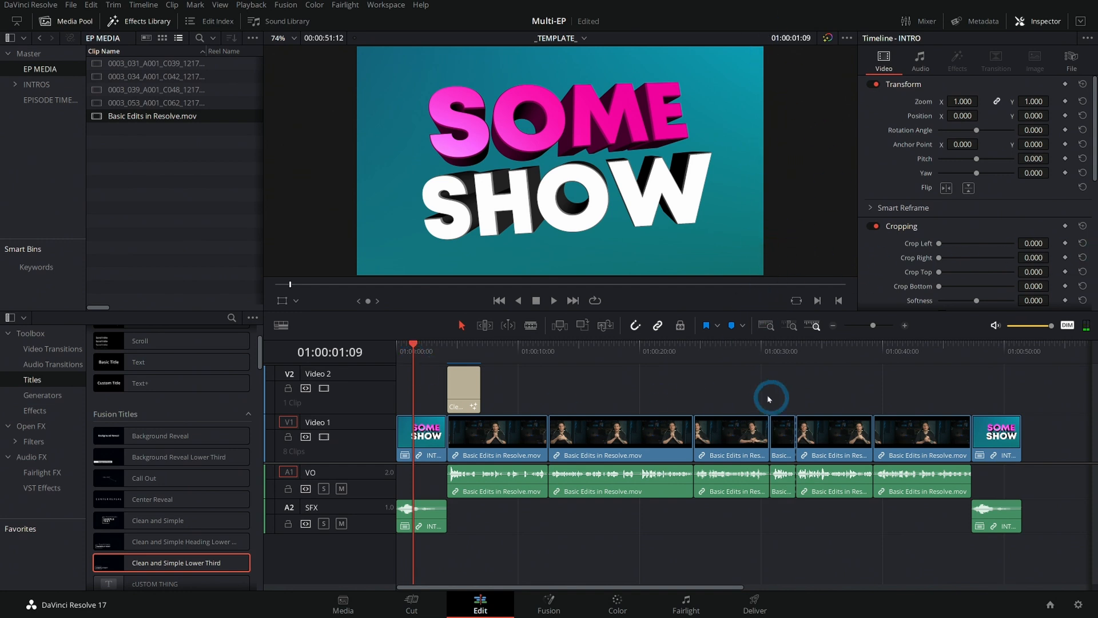
click(397, 344)
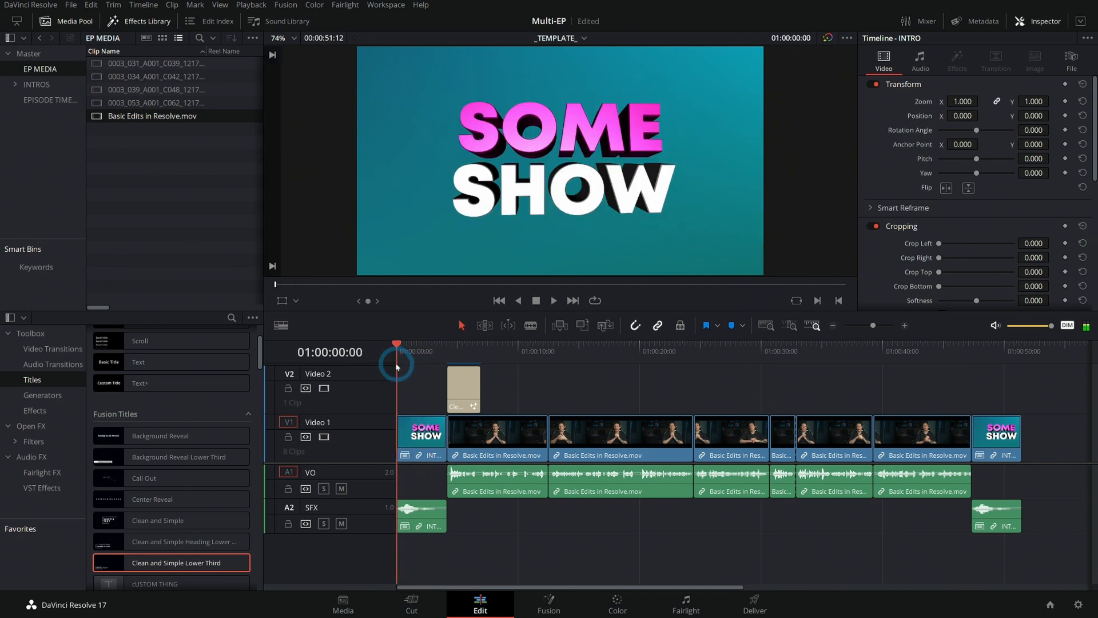